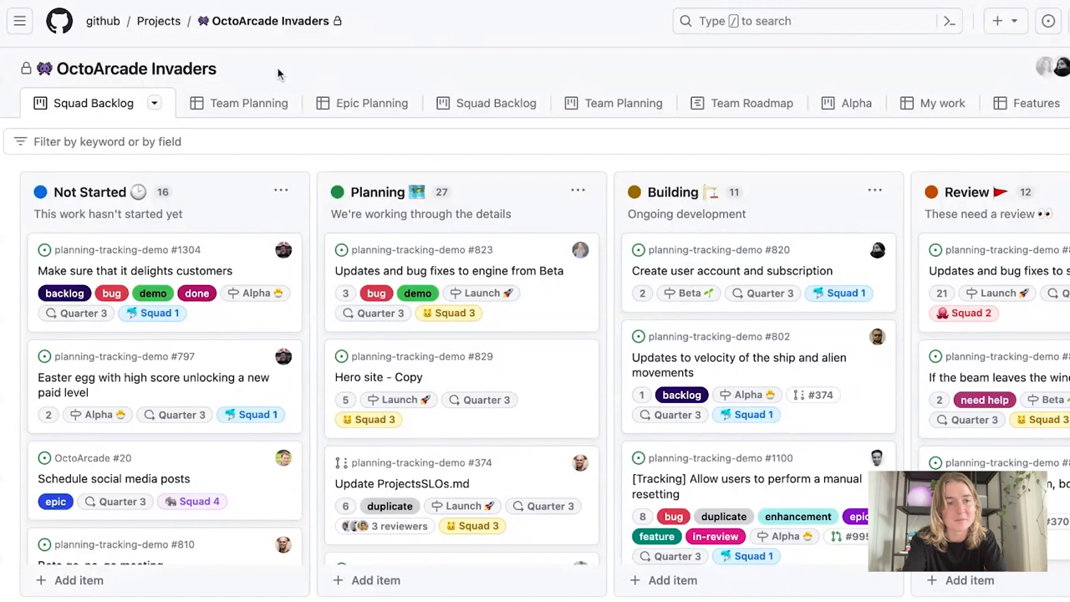
pyautogui.moveTo(252, 132)
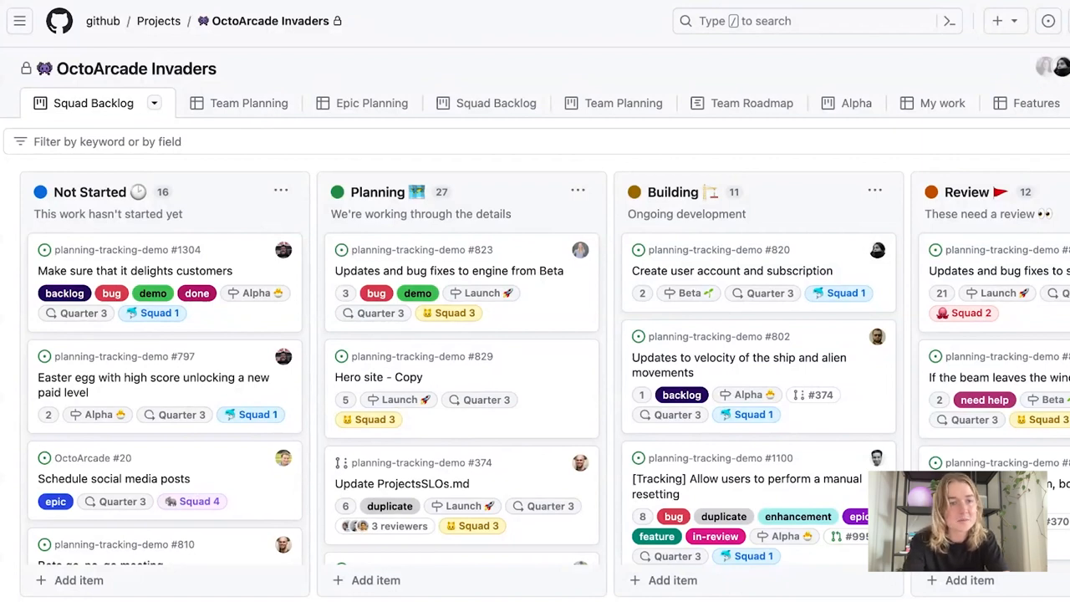
pyautogui.write('sprint:')
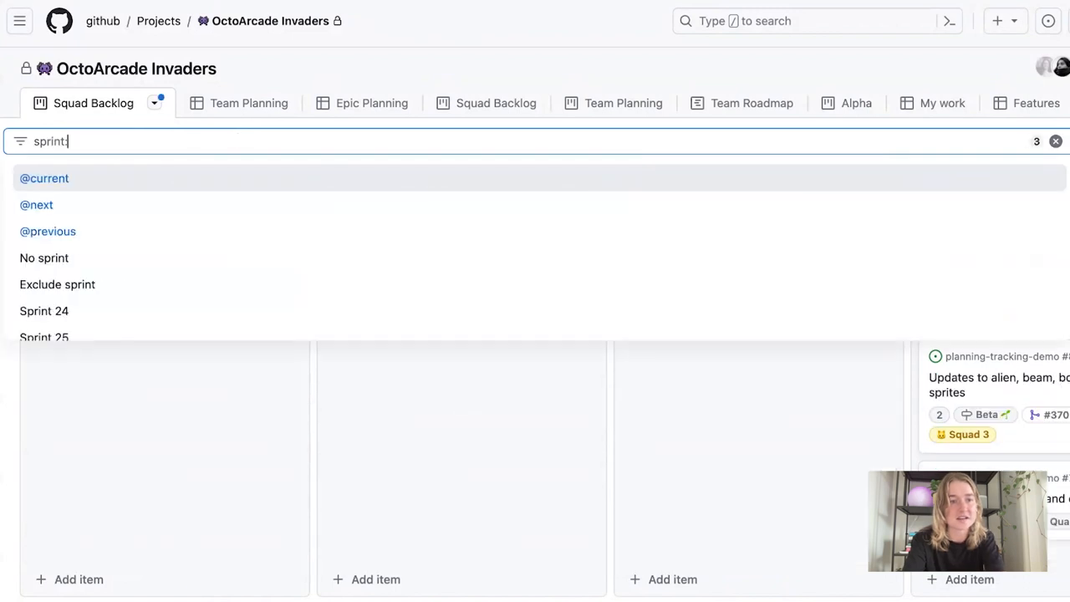
pyautogui.click(43, 177)
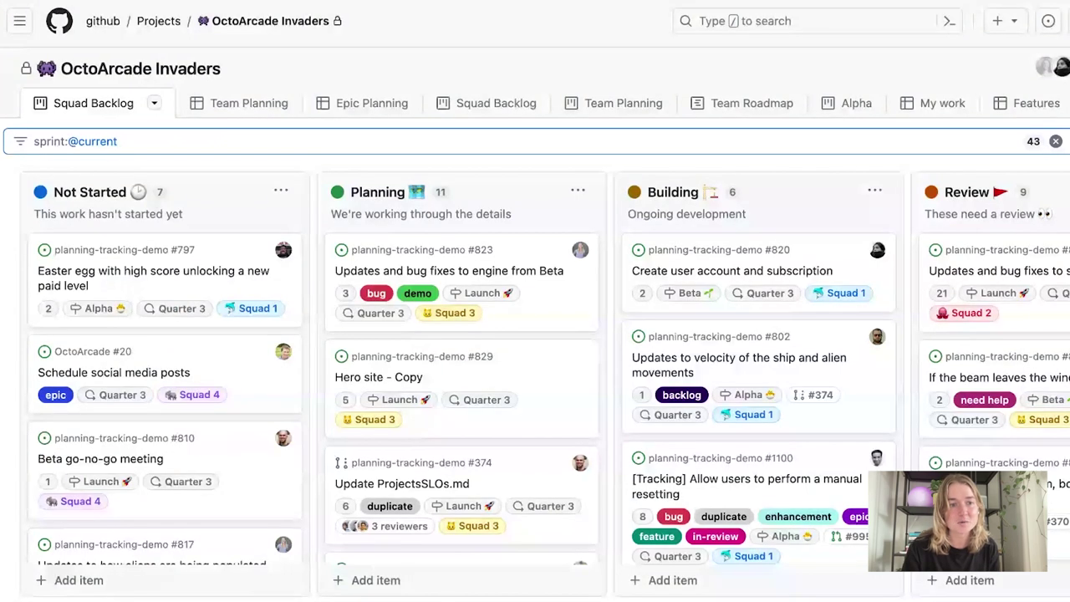
pyautogui.click(75, 140)
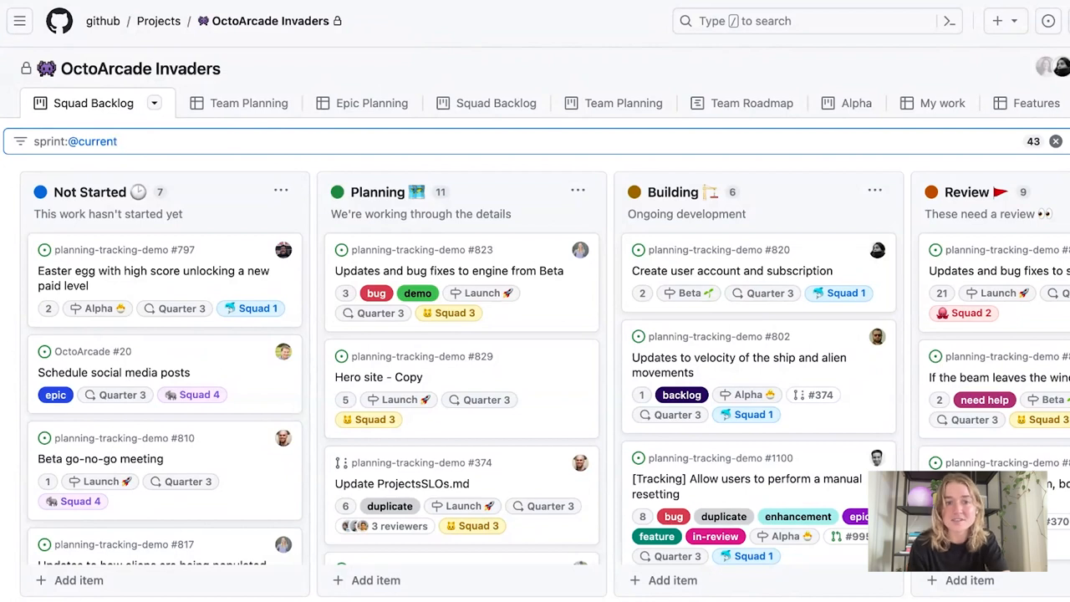
pyautogui.moveTo(460, 63)
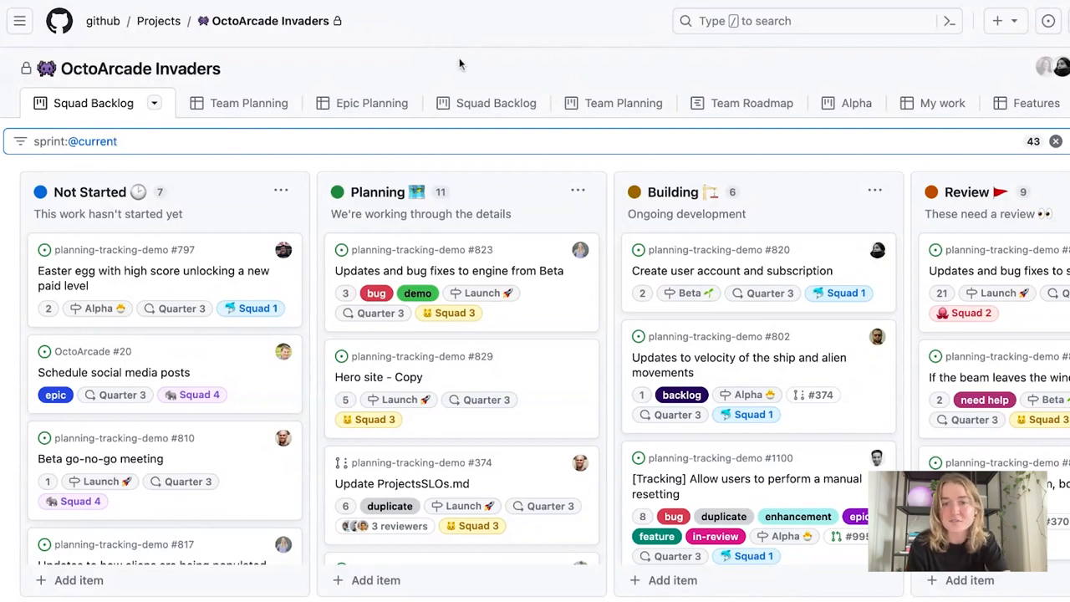
pyautogui.moveTo(578, 192)
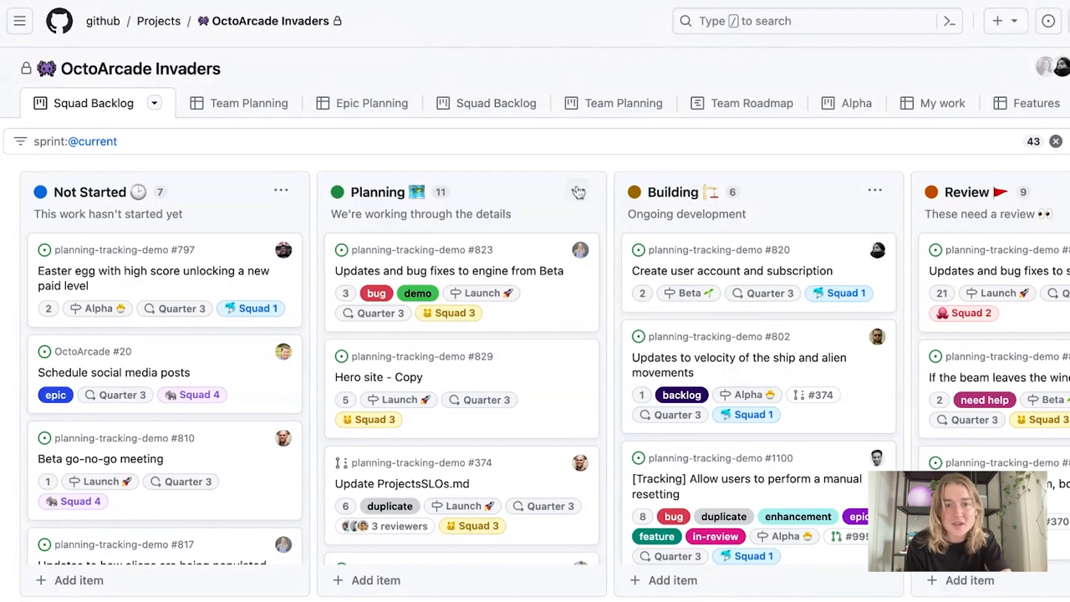
# - Set a 10-item limit on the Planning column so it shows 10/10
pyautogui.click(578, 191)
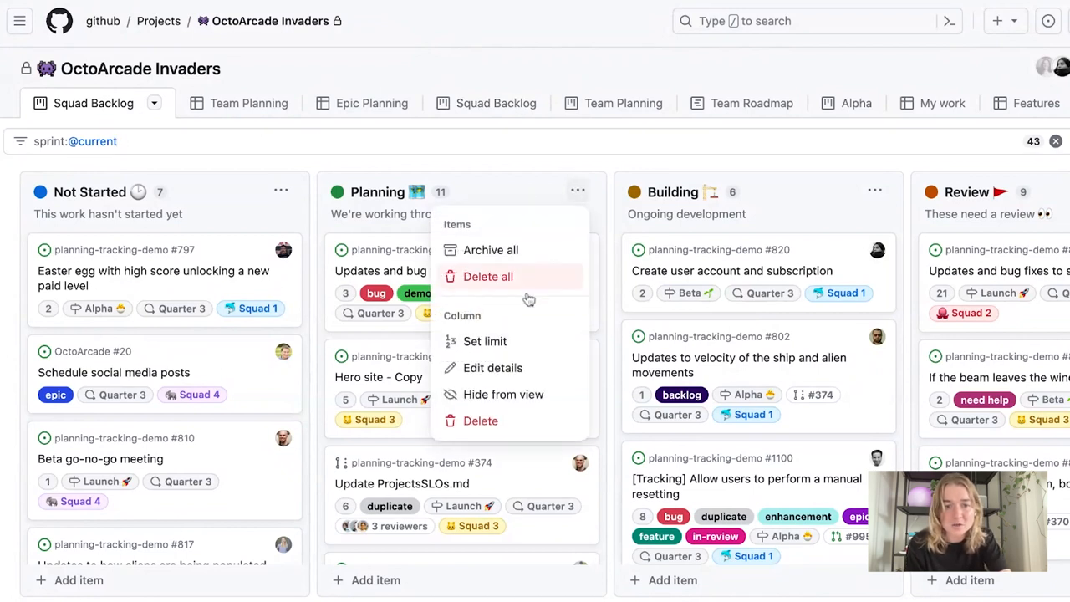
pyautogui.moveTo(485, 342)
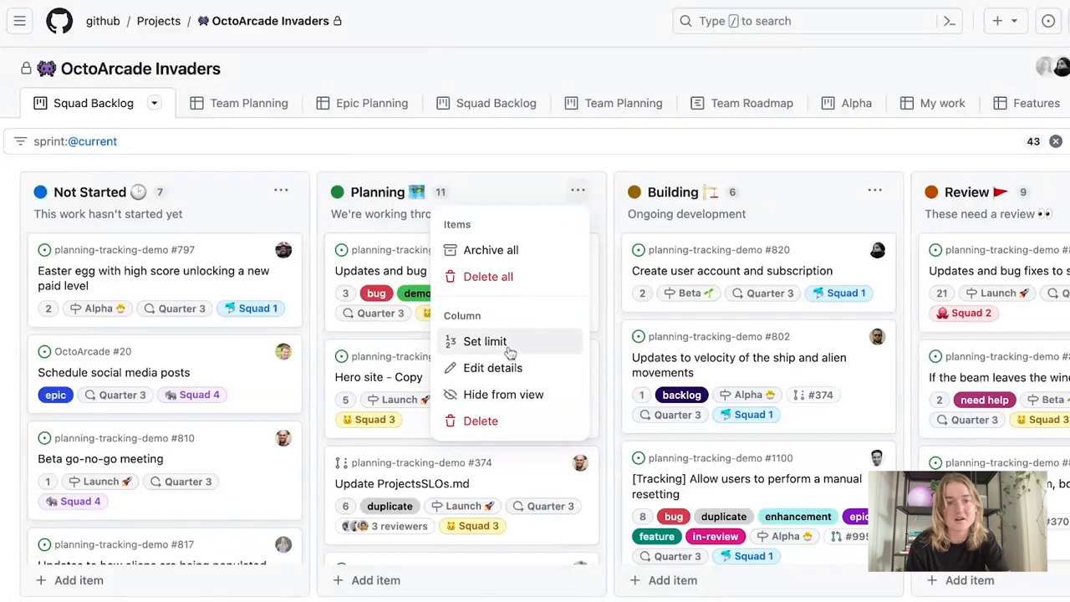
pyautogui.click(485, 341)
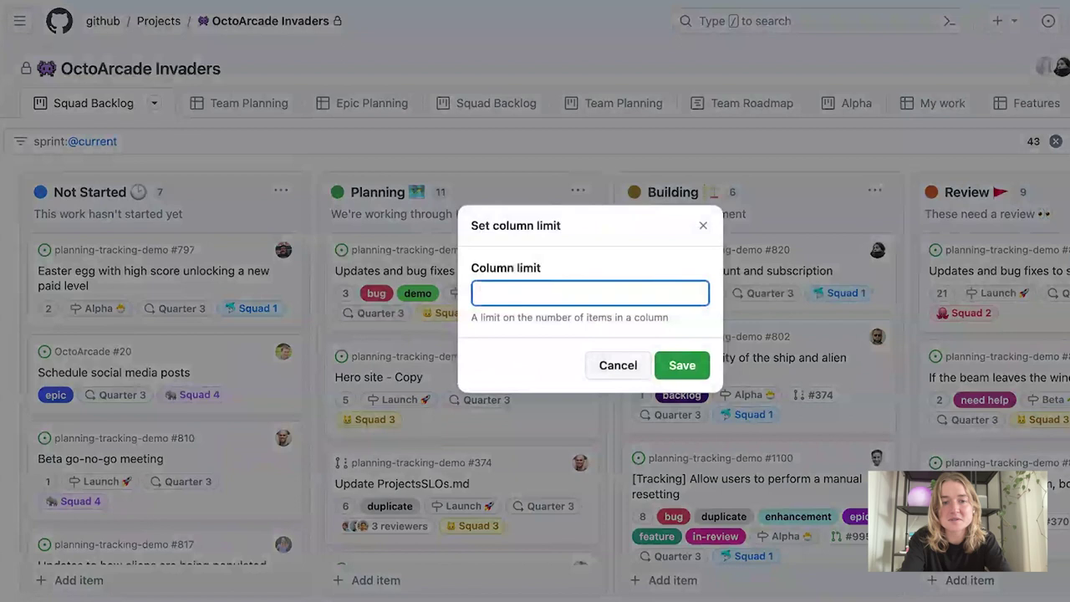
pyautogui.write('1')
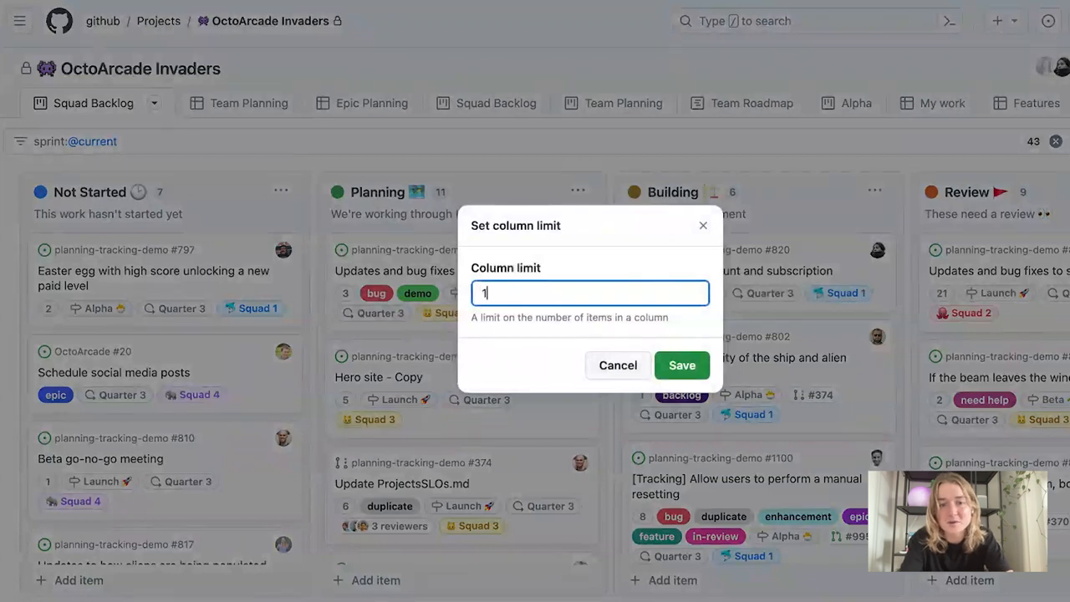
pyautogui.write('0')
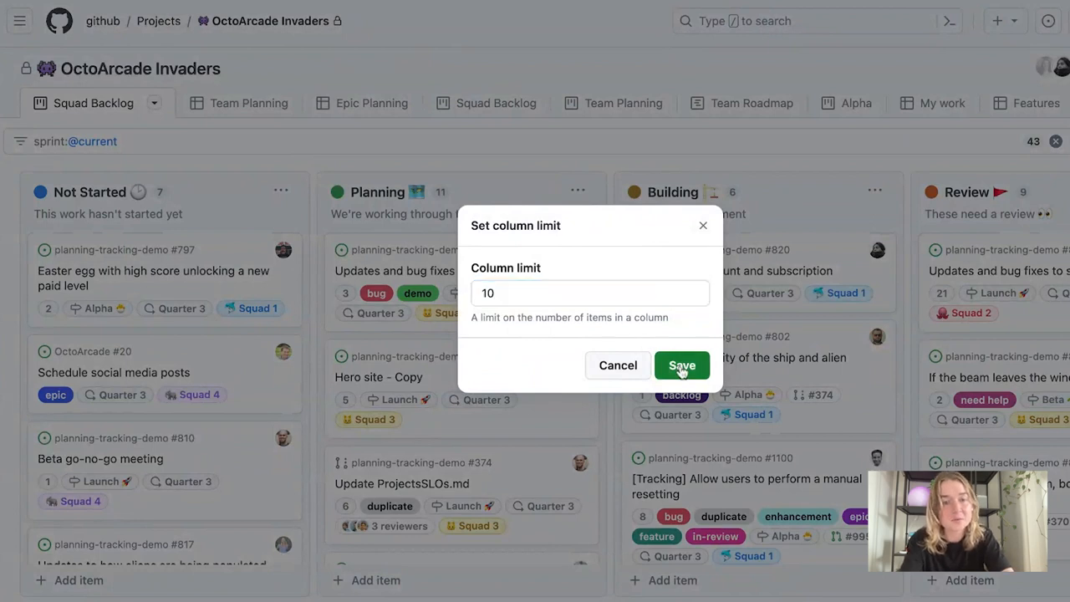
pyautogui.click(682, 364)
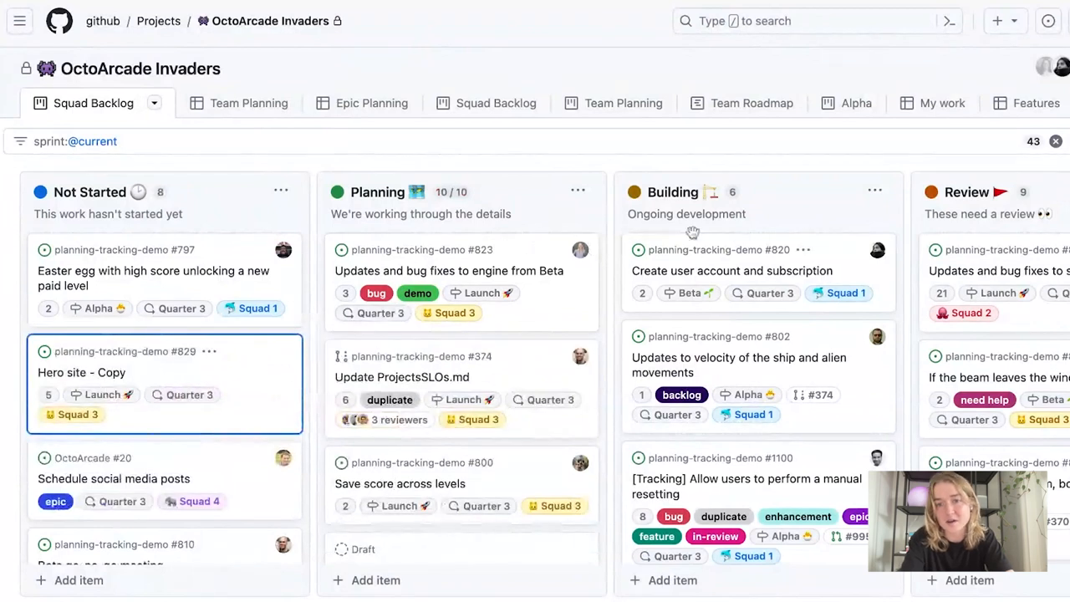
# - Set a 10-item limit on the Building column so it shows 6/10
pyautogui.click(875, 191)
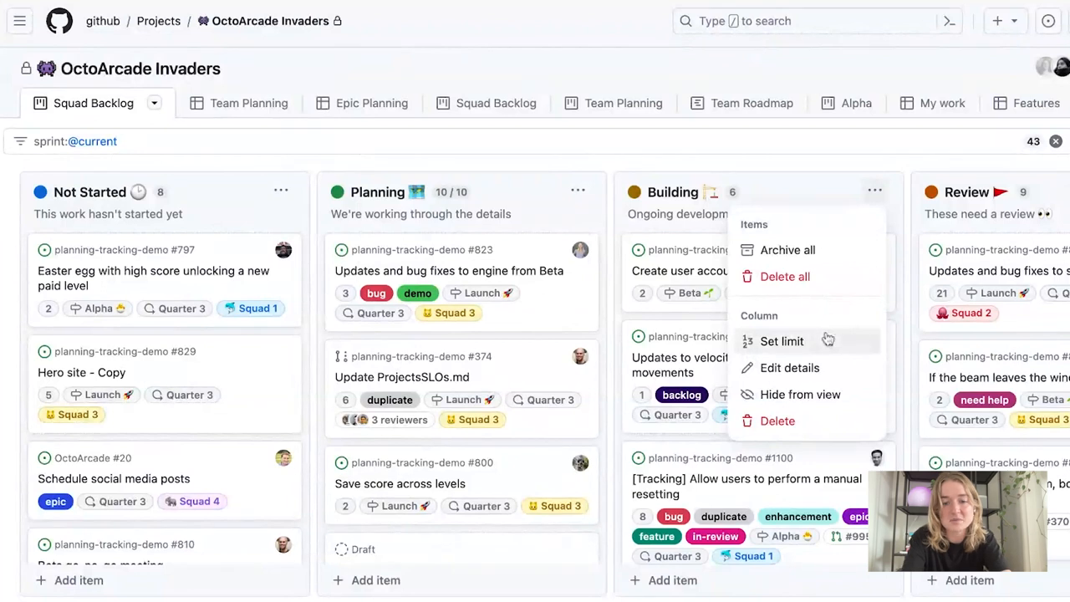
pyautogui.click(782, 341)
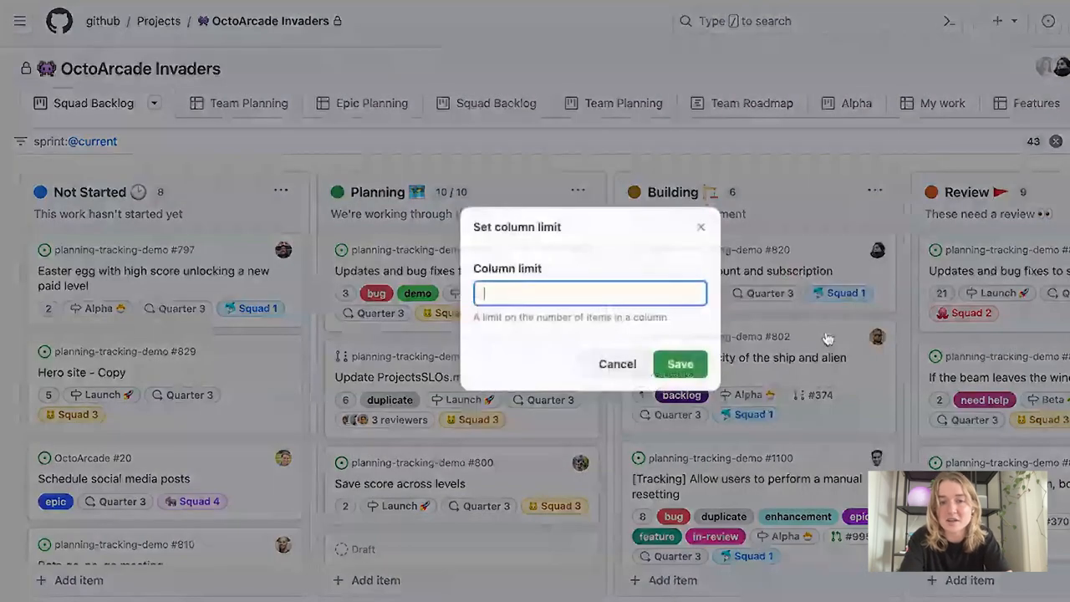
pyautogui.write('10')
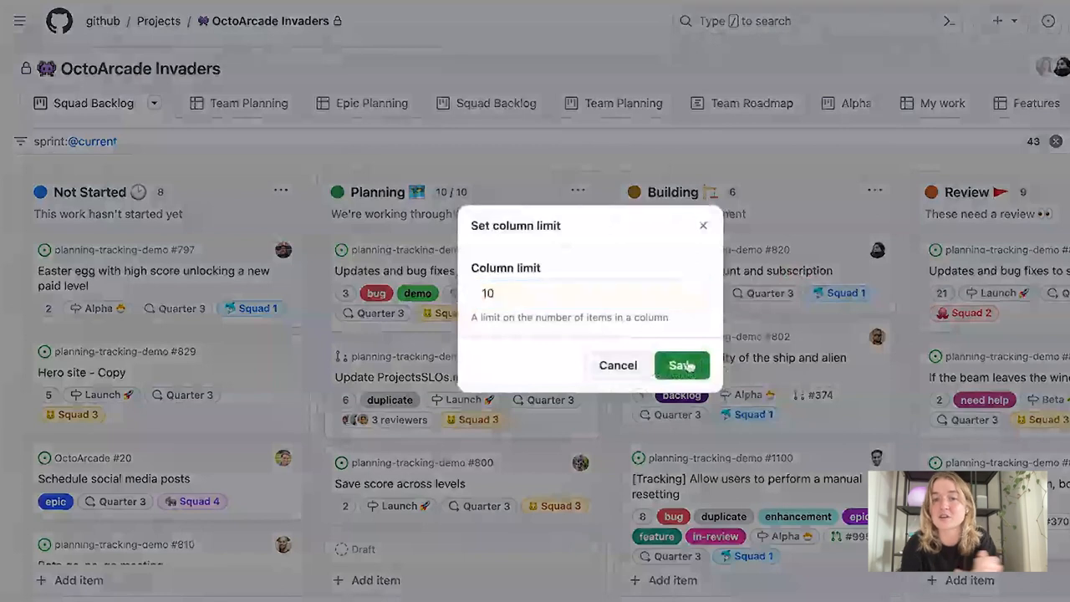
pyautogui.click(682, 364)
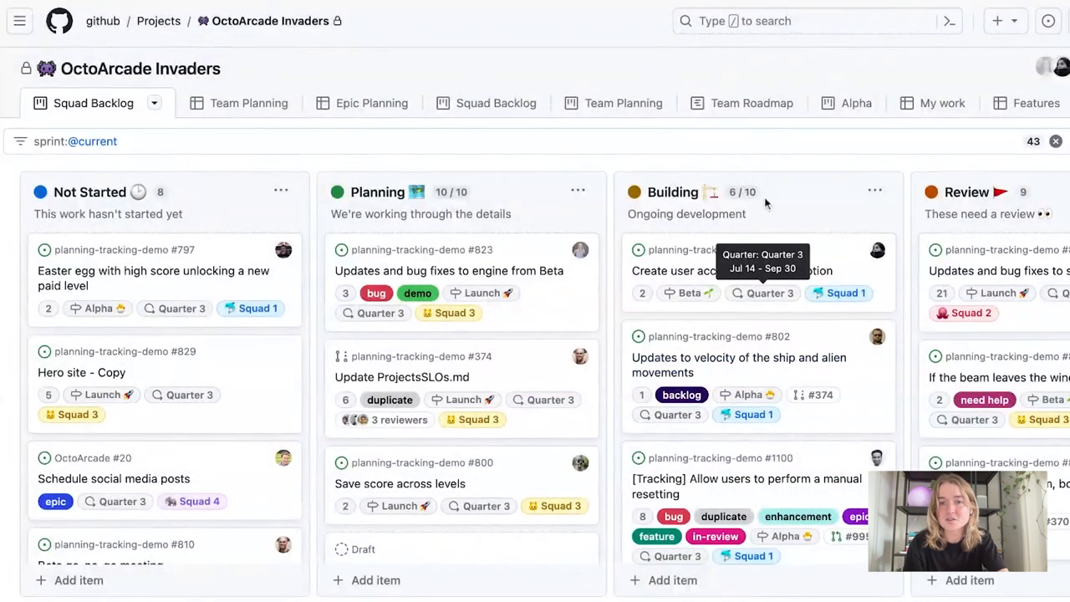
pyautogui.moveTo(785, 197)
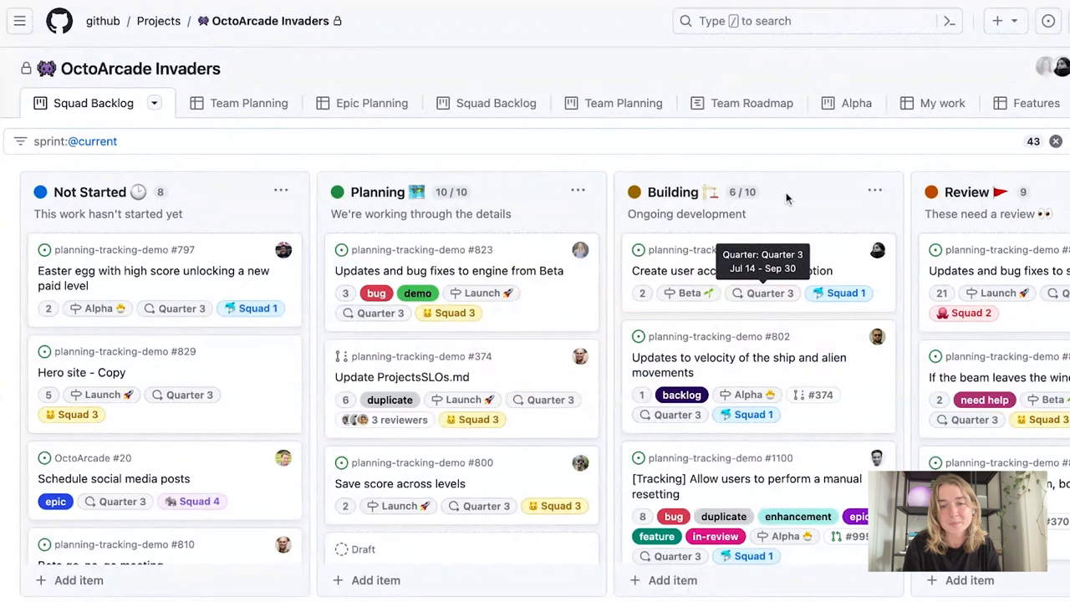
pyautogui.moveTo(582, 54)
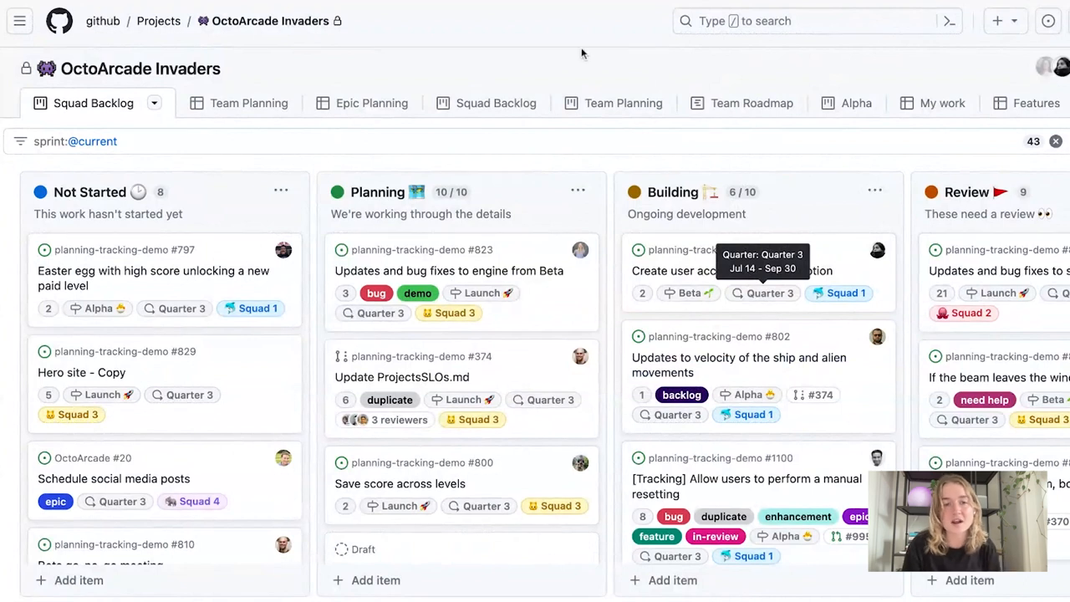
pyautogui.moveTo(509, 70)
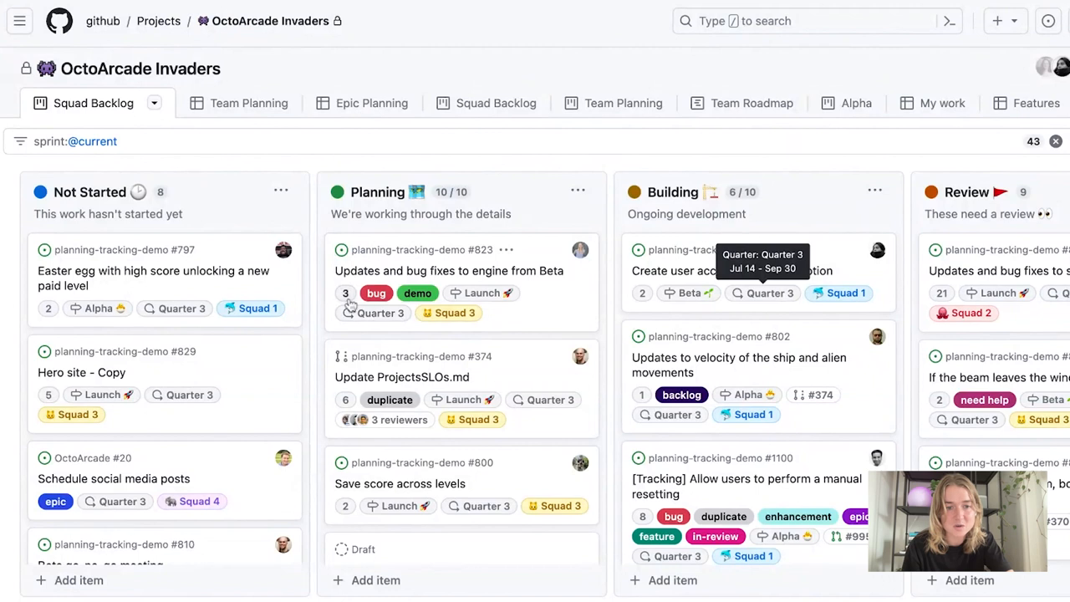
pyautogui.moveTo(344, 293)
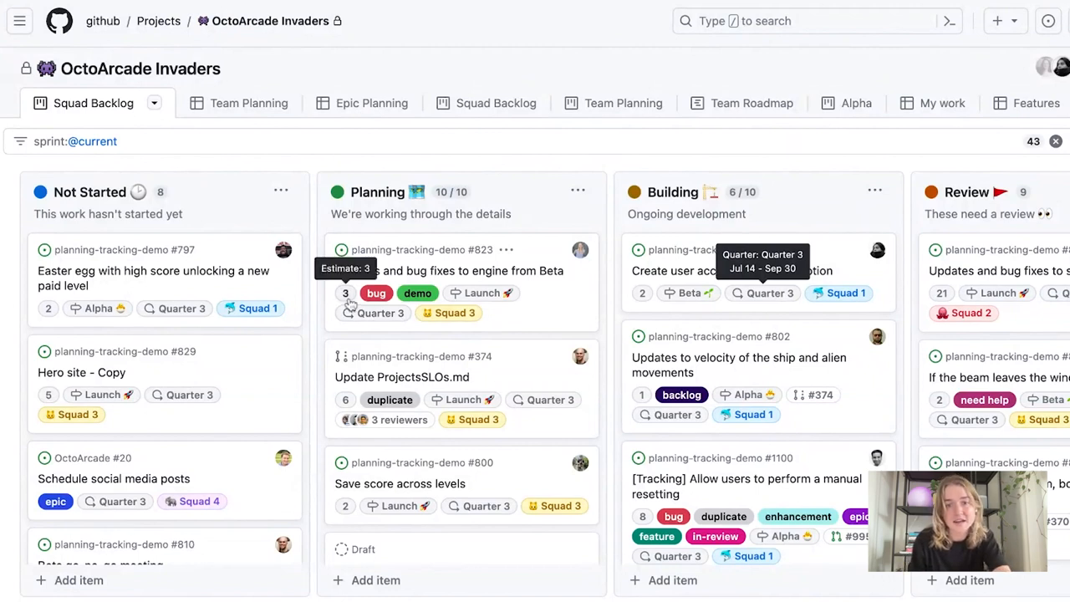
pyautogui.moveTo(642, 293)
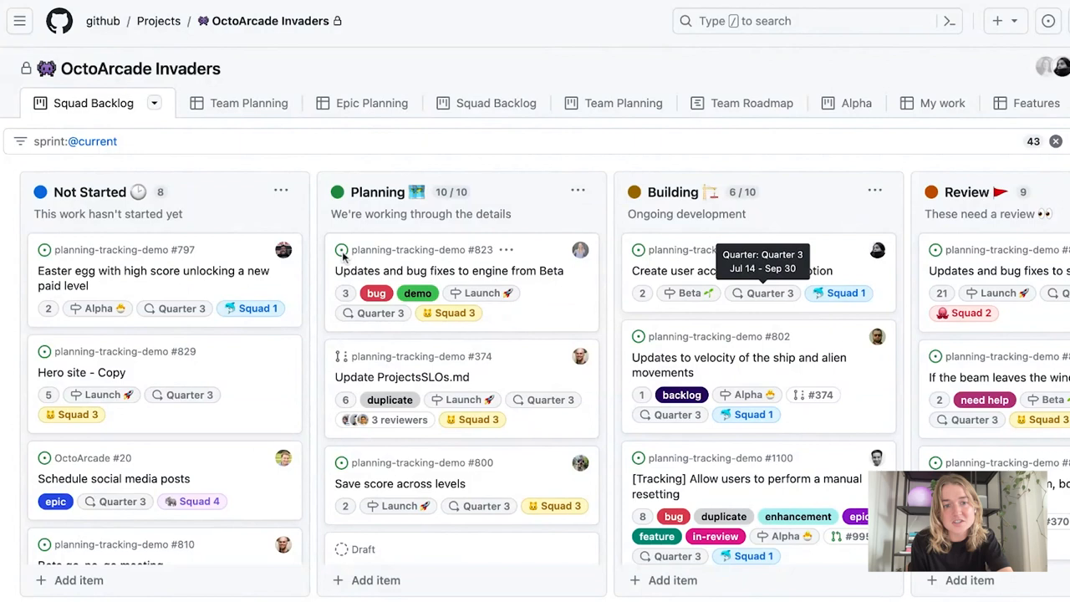
pyautogui.moveTo(347, 261)
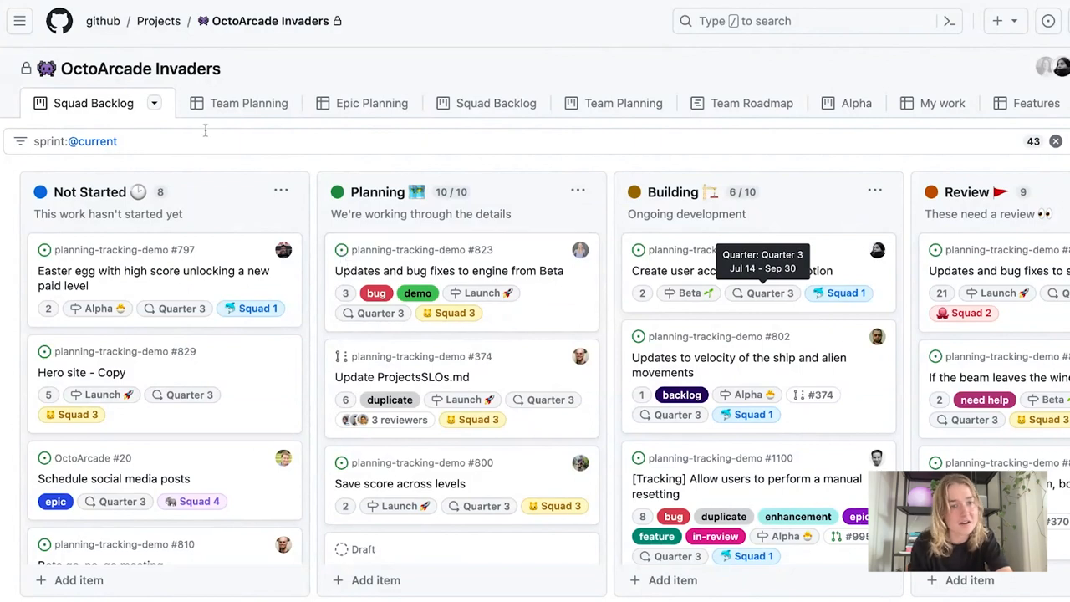
pyautogui.click(154, 104)
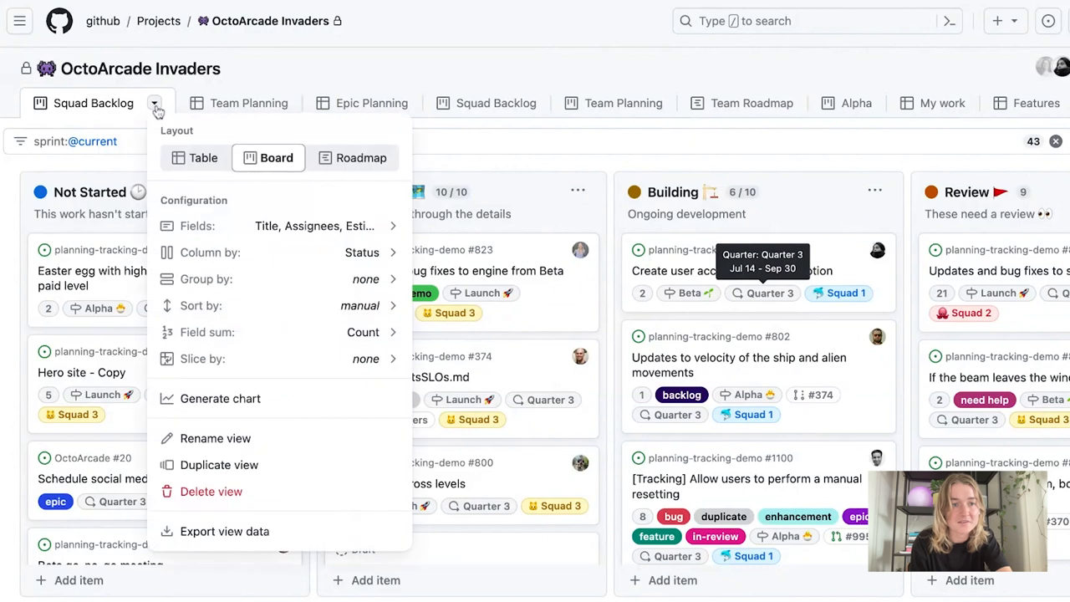
pyautogui.moveTo(230, 331)
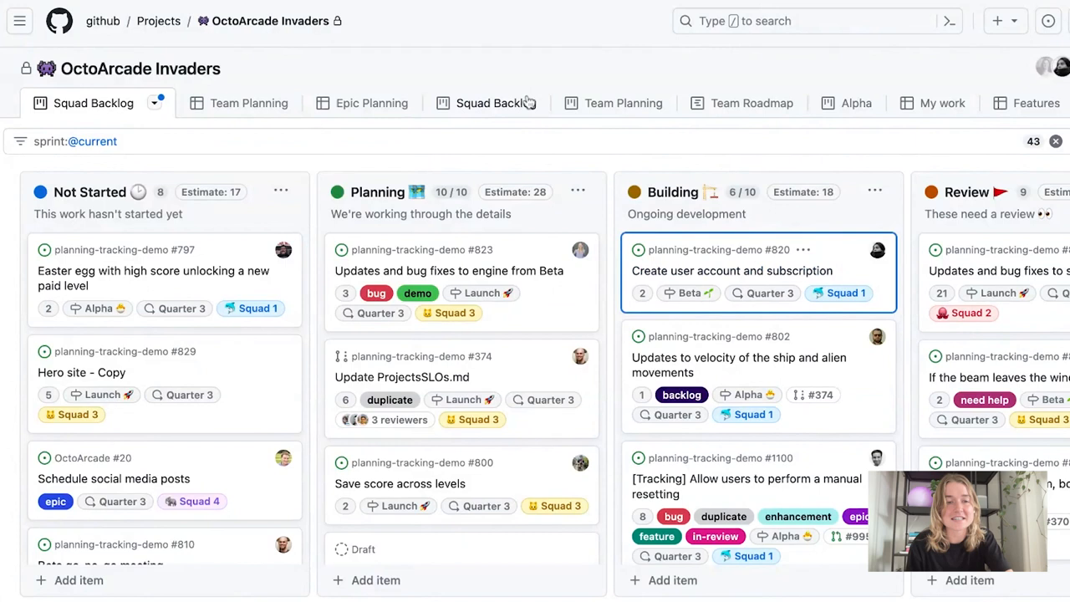
pyautogui.moveTo(511, 67)
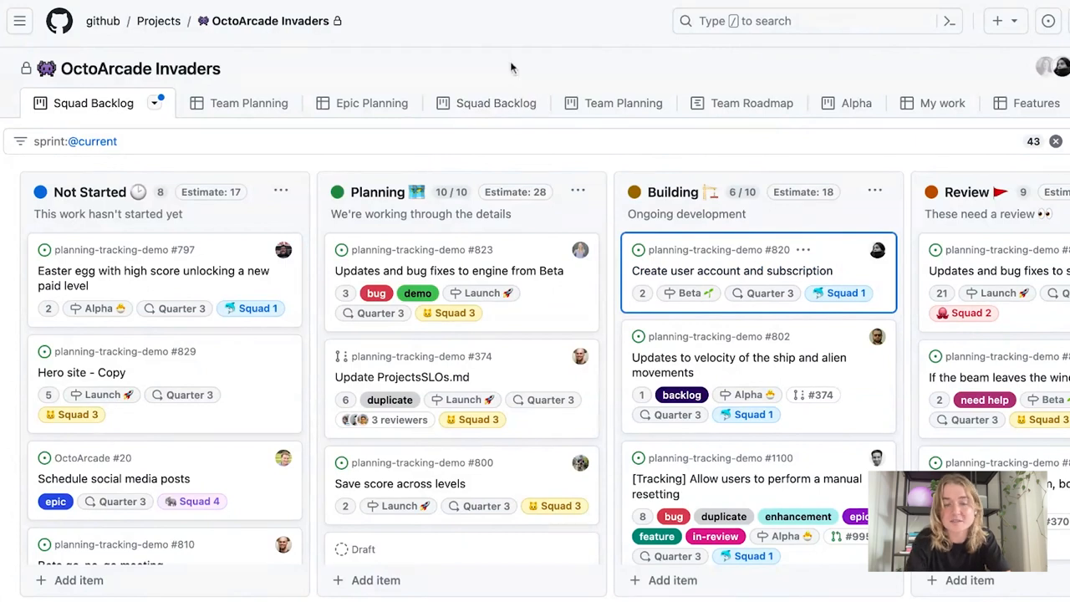
pyautogui.moveTo(521, 190)
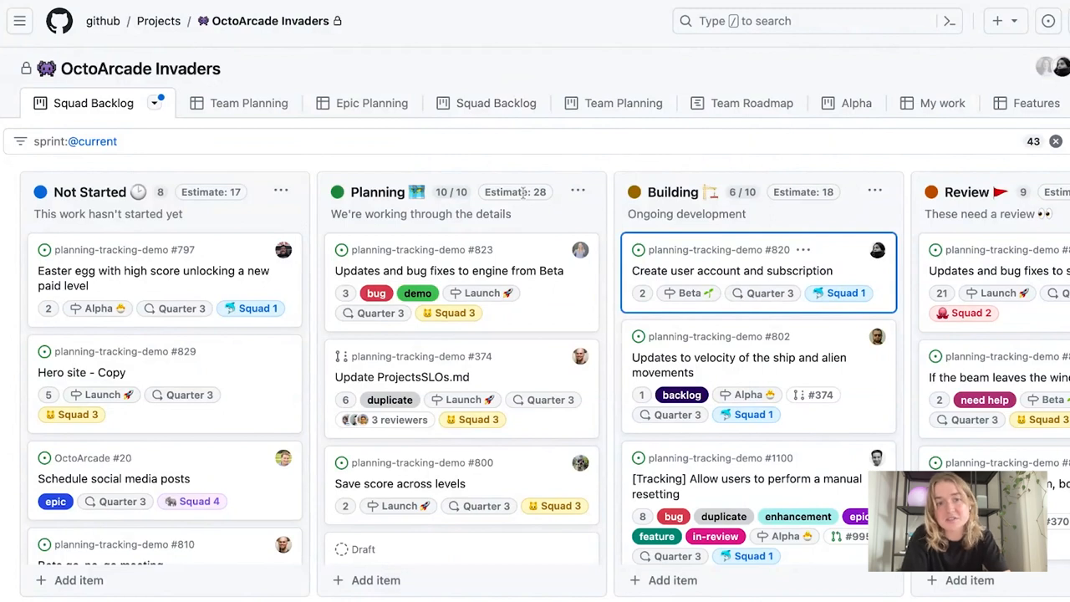
pyautogui.moveTo(552, 57)
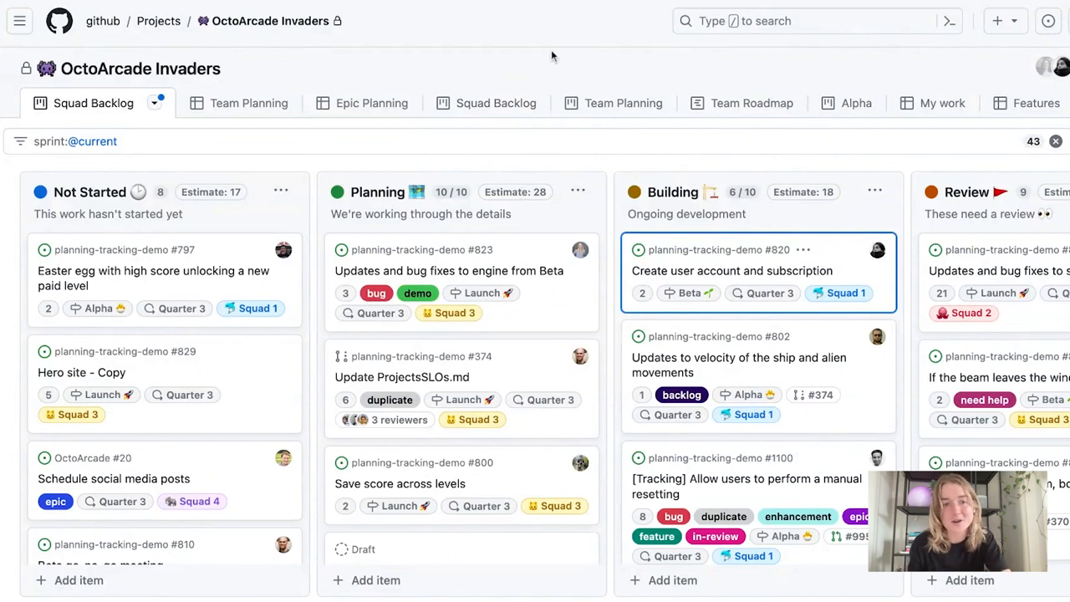
pyautogui.moveTo(525, 33)
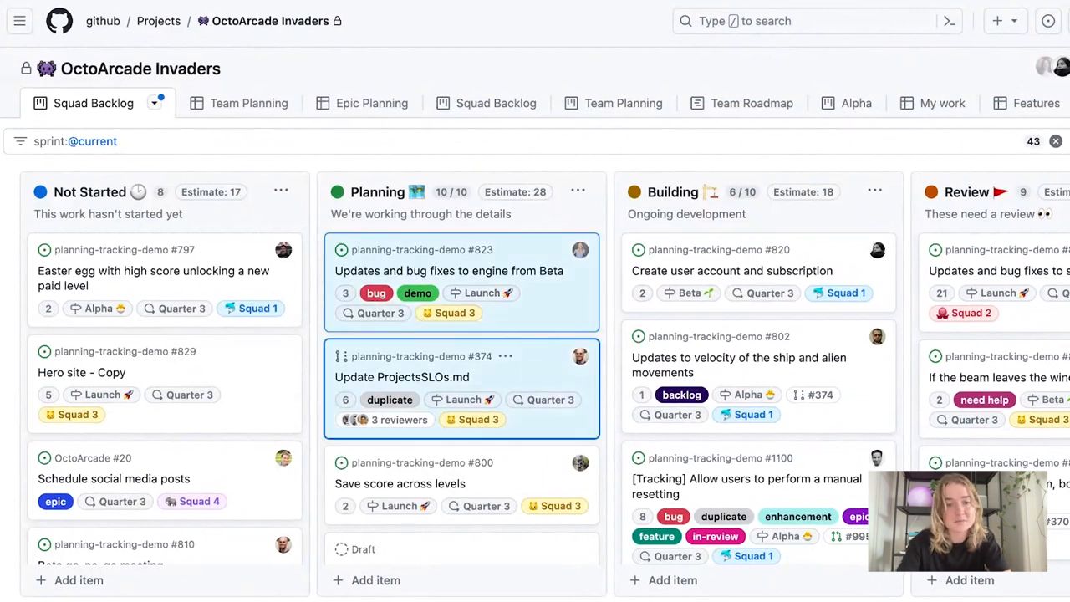
pyautogui.moveTo(561, 304)
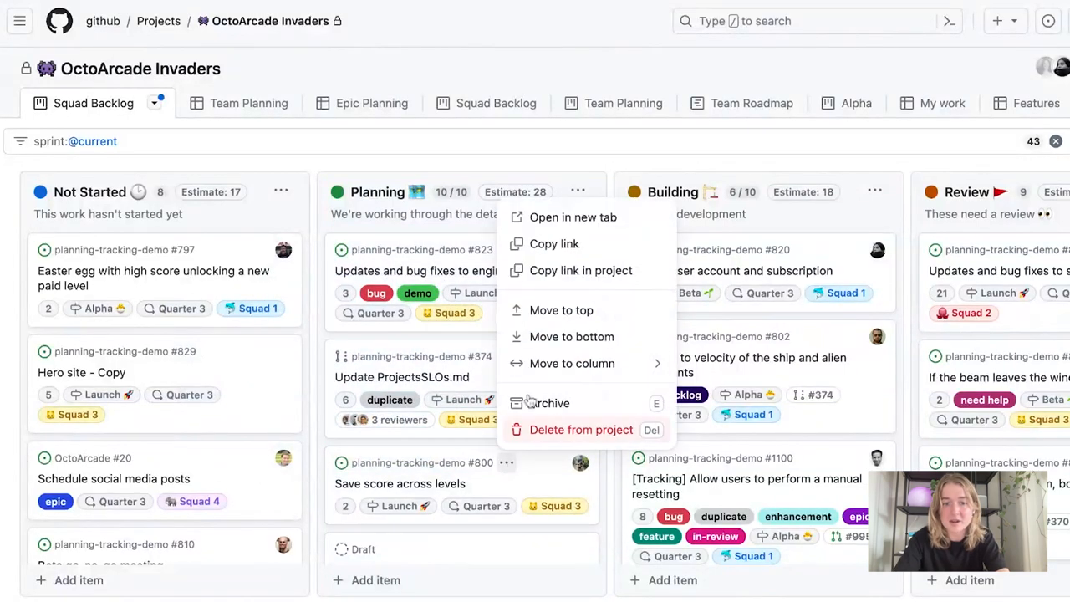
pyautogui.click(571, 362)
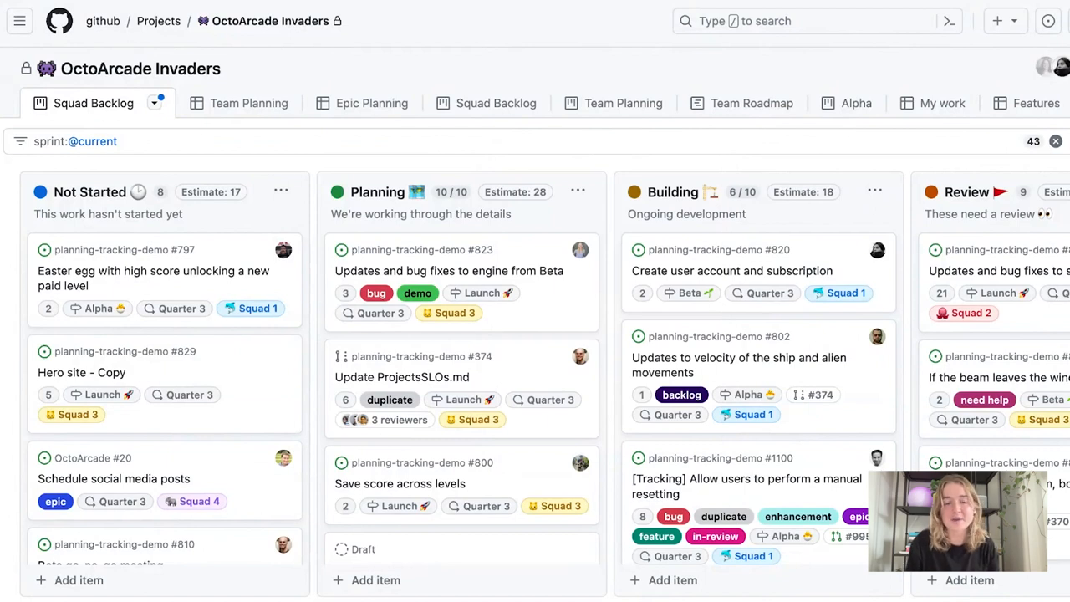
pyautogui.moveTo(518, 190)
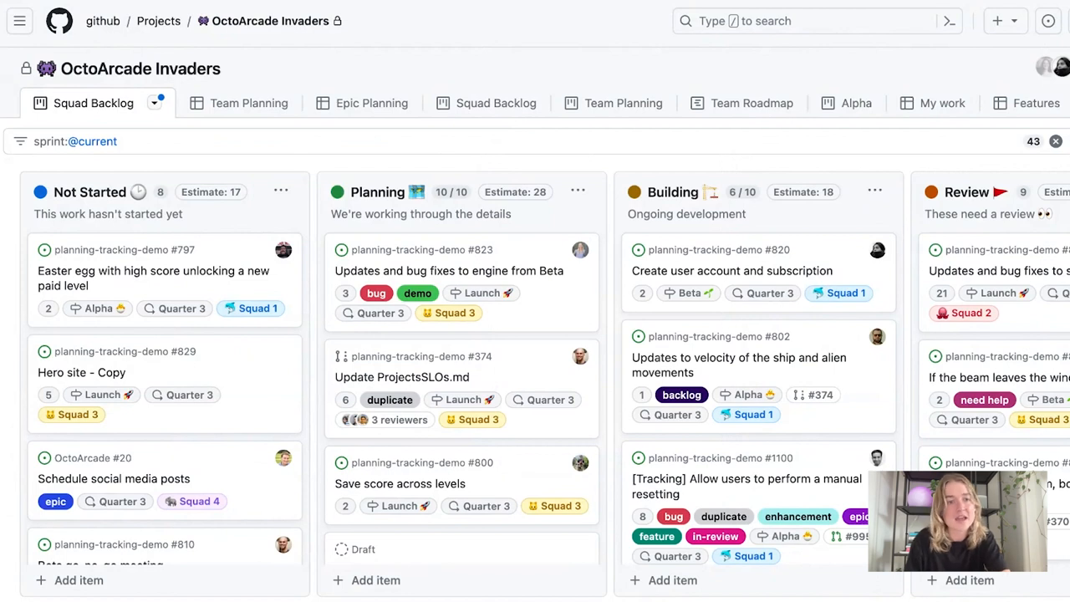
pyautogui.moveTo(458, 313)
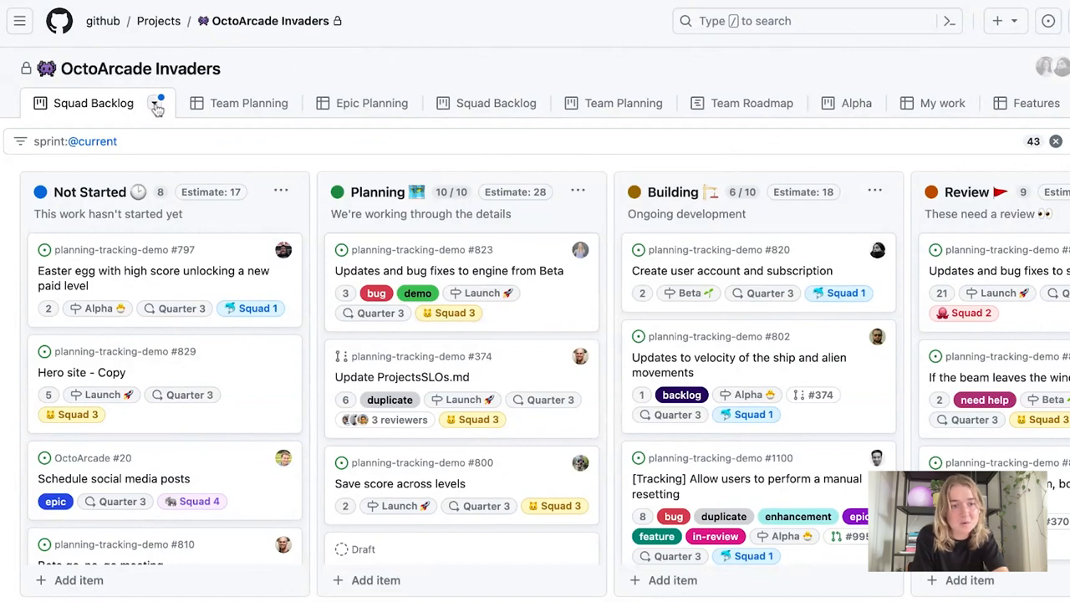
# - Slice the board by Team and select Squad 1, narrowing the view to 9 items
pyautogui.click(157, 107)
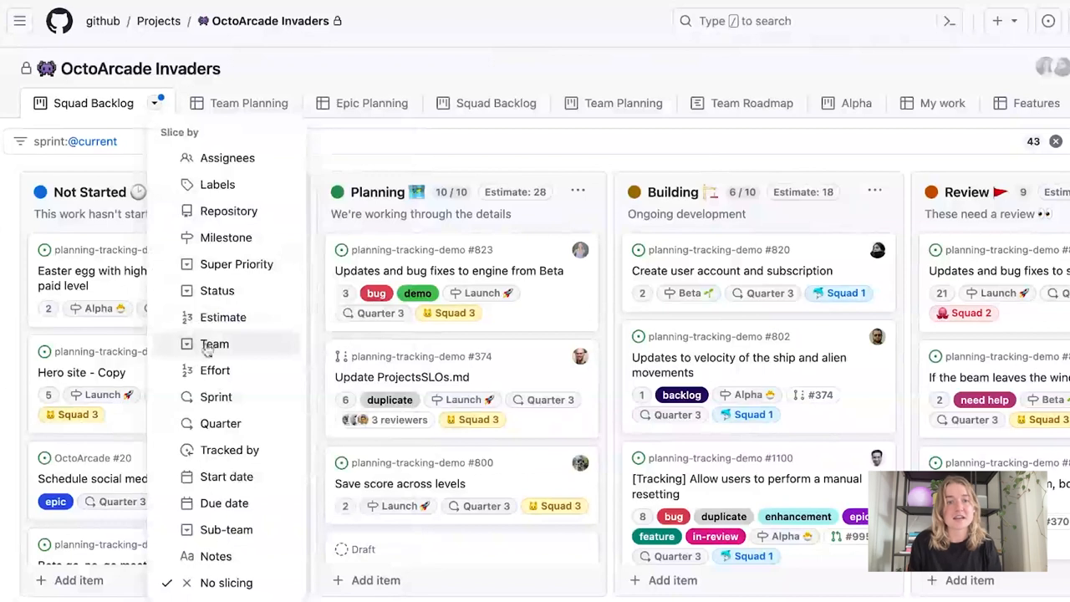
pyautogui.click(214, 344)
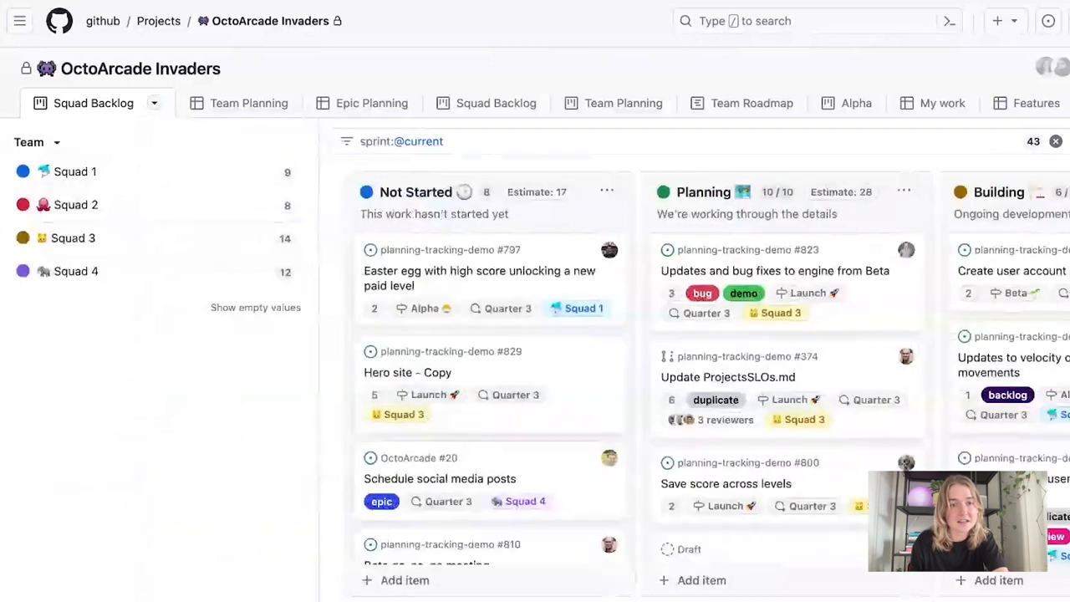
pyautogui.click(75, 204)
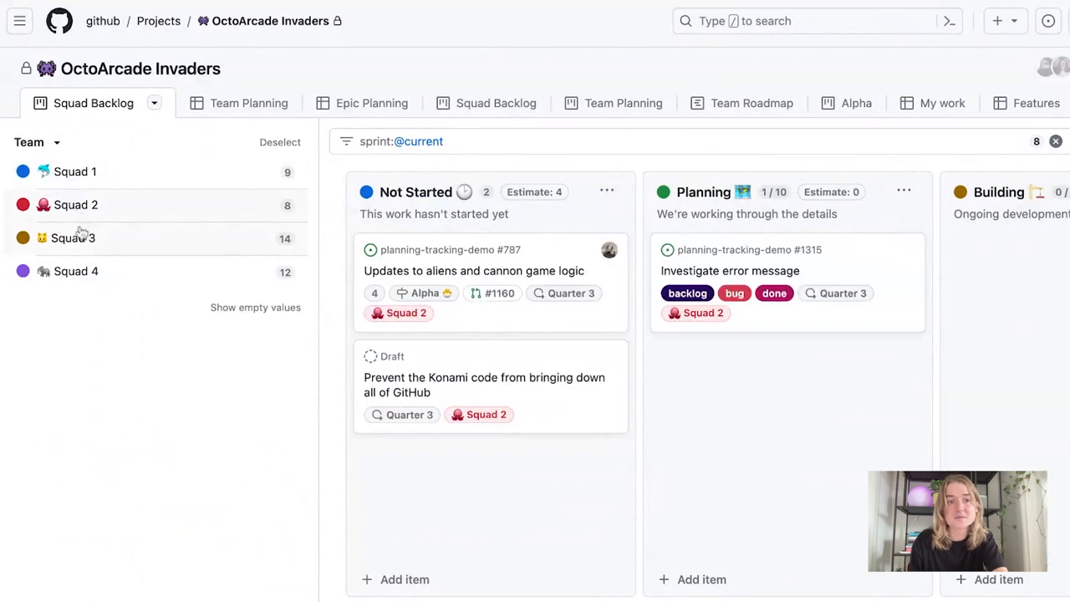
pyautogui.moveTo(84, 242)
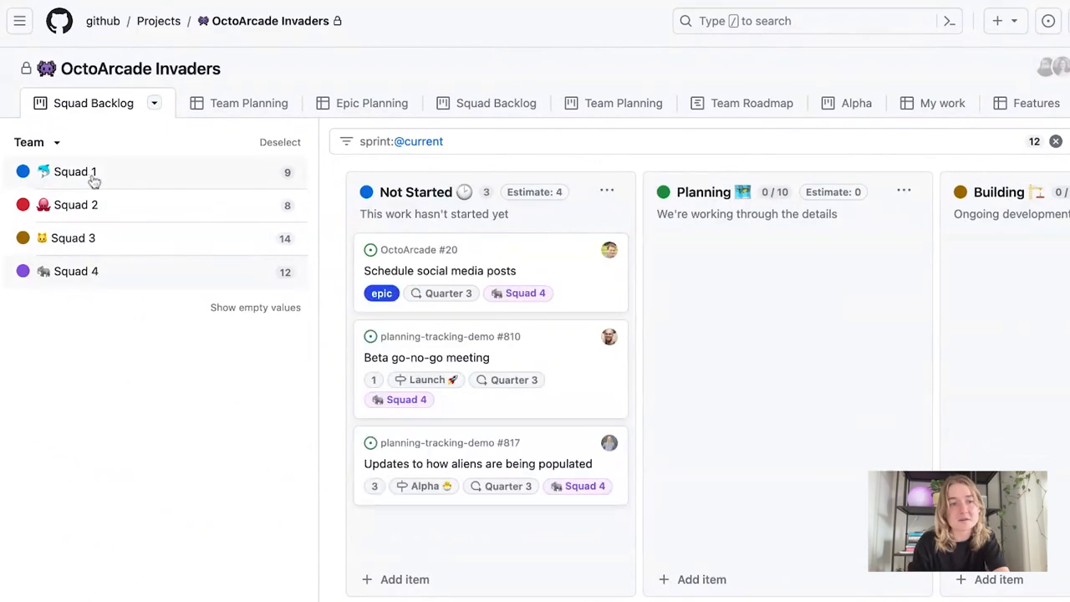
pyautogui.click(75, 171)
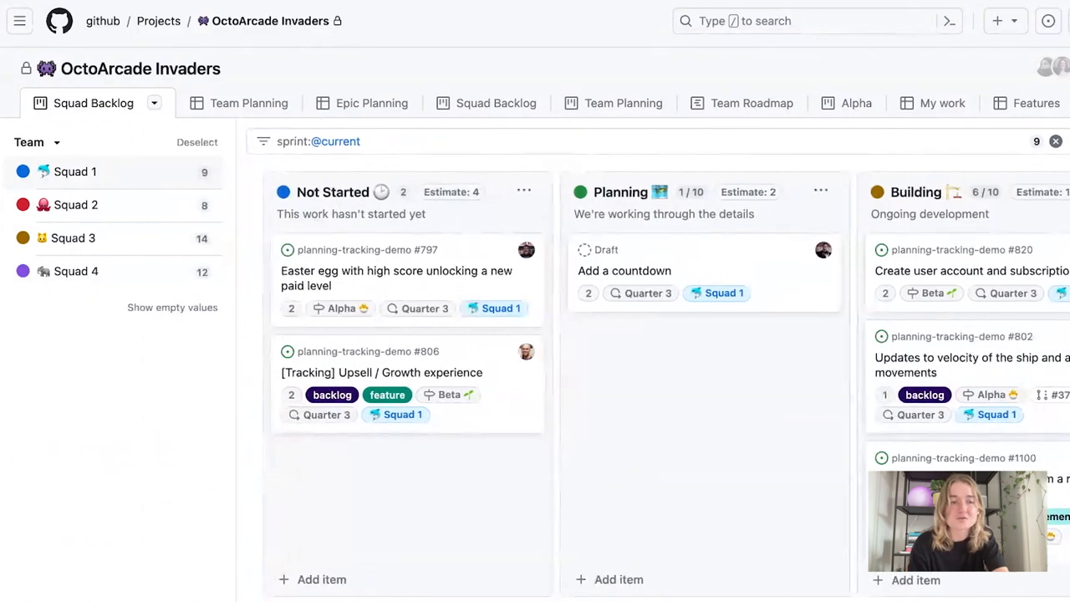
pyautogui.click(30, 142)
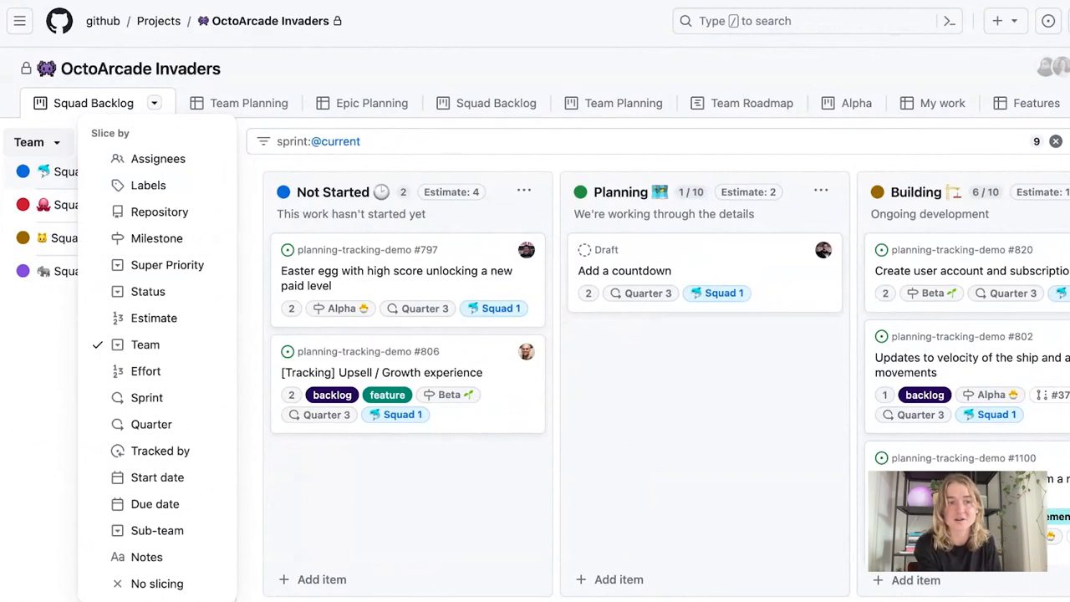
pyautogui.click(144, 344)
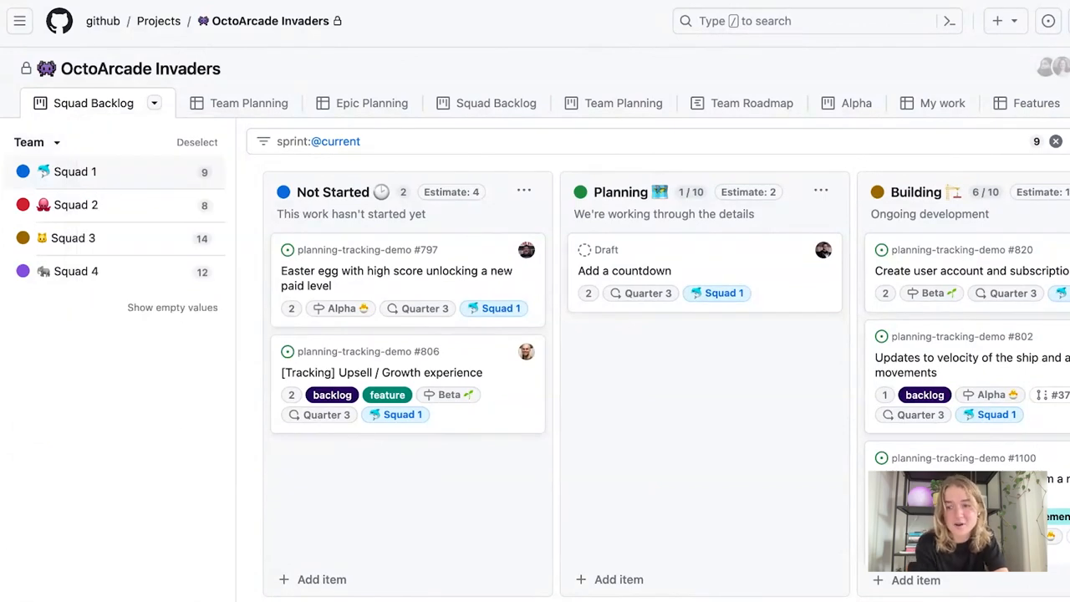
pyautogui.moveTo(451, 470)
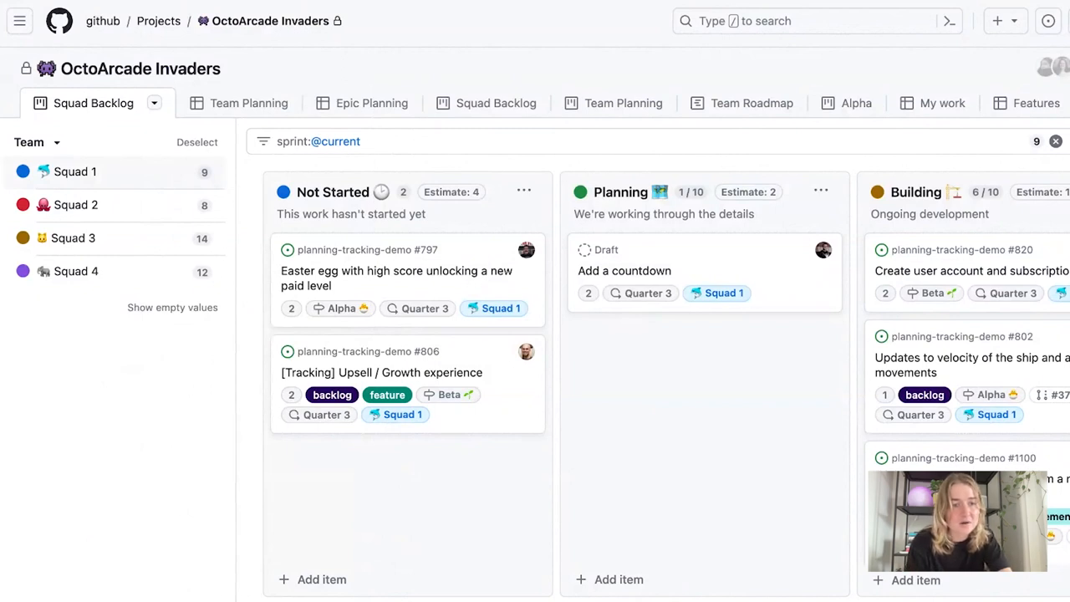
# - Sort board items by Super Priority so Urgent cards lead each column
pyautogui.click(154, 103)
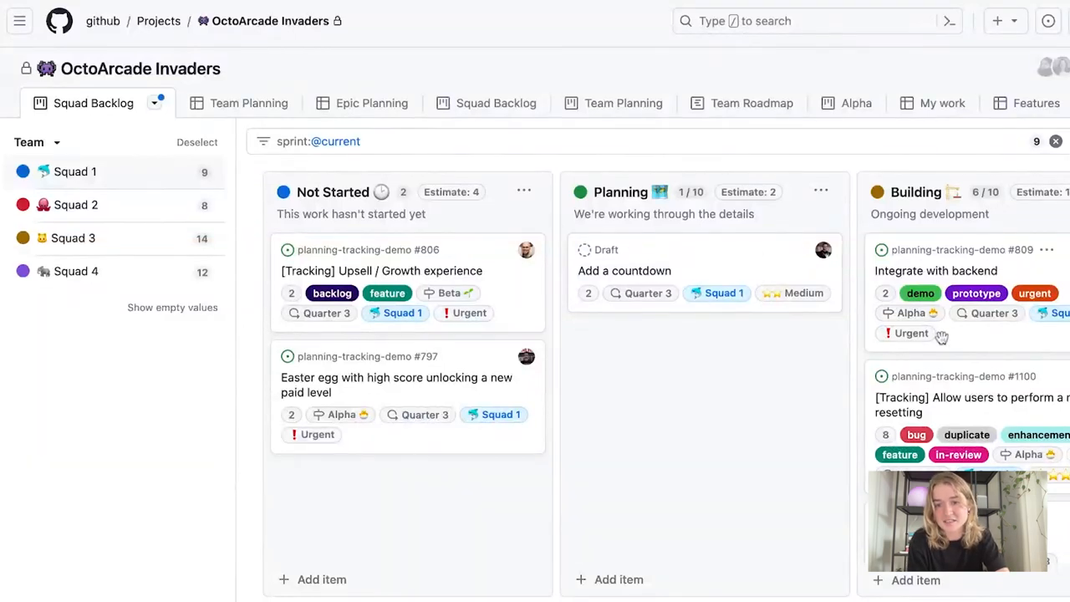
pyautogui.moveTo(810, 374)
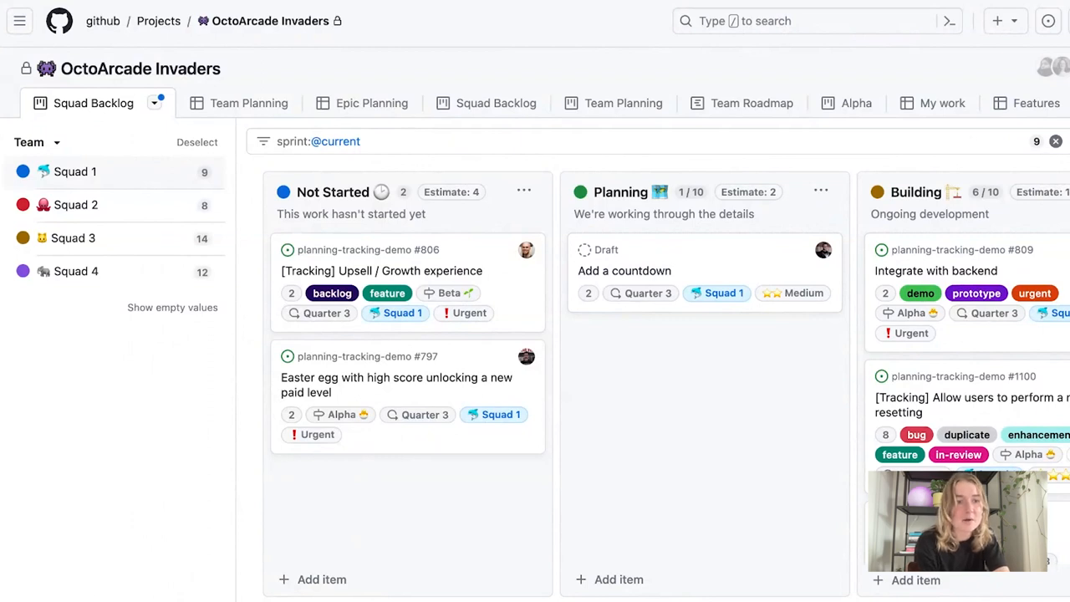
# - Group the Squad 1 board into Super Priority swim lanes (Urgent, High, Medium, Low)
pyautogui.click(154, 111)
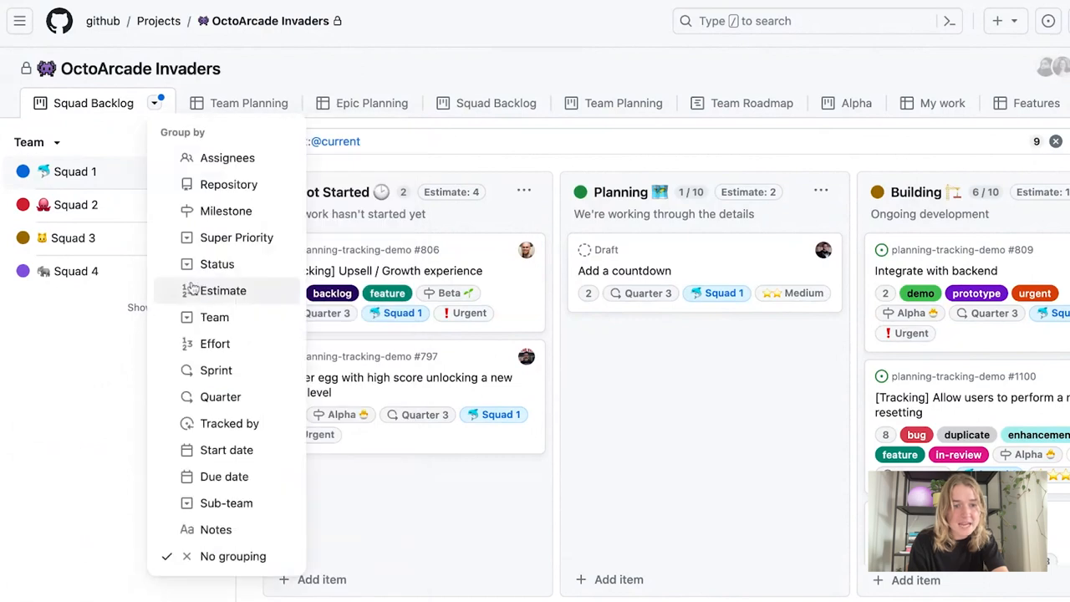
pyautogui.moveTo(238, 237)
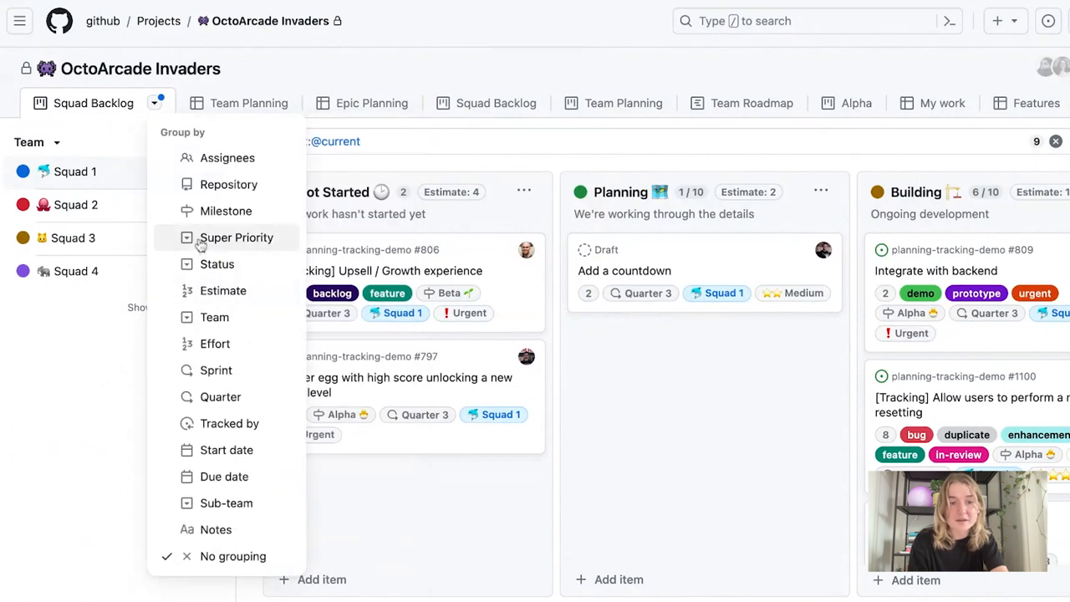
pyautogui.click(237, 238)
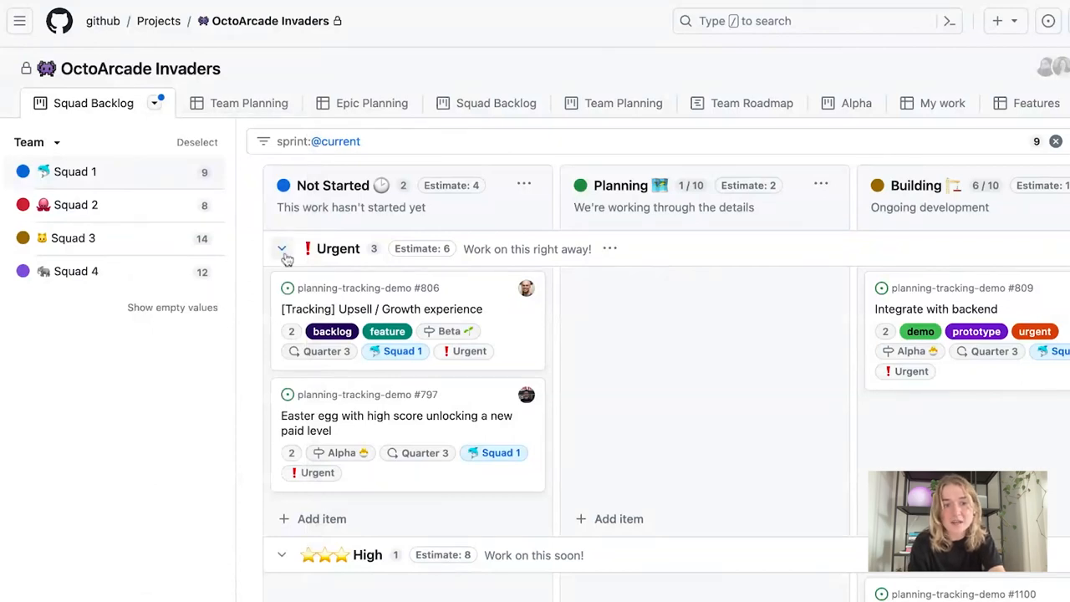
pyautogui.moveTo(404, 297)
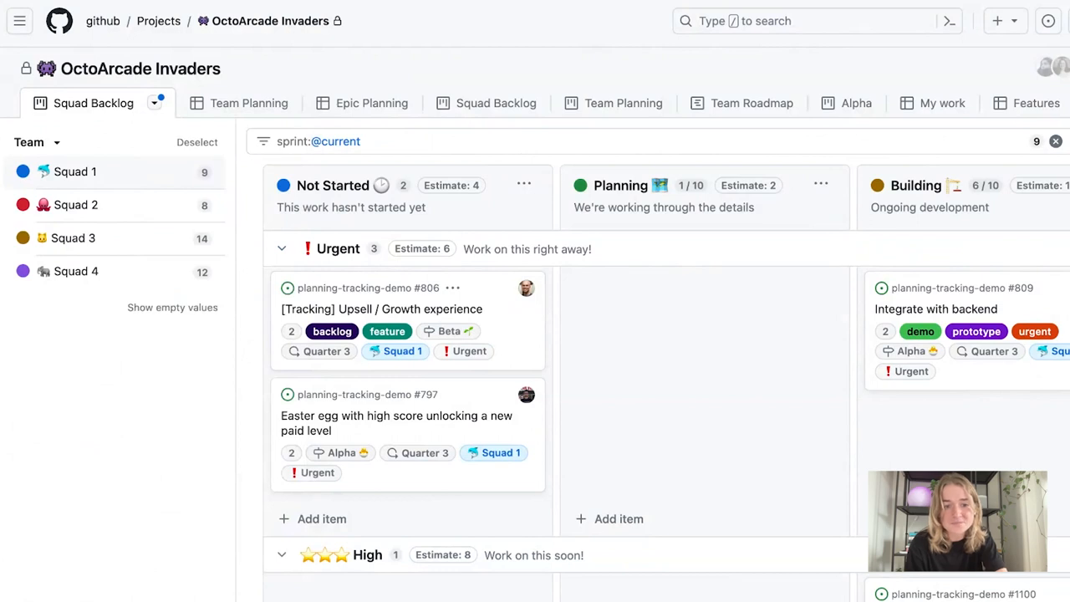
# - Collapse and re-expand the High and Medium priority lanes to check them
pyautogui.click(281, 247)
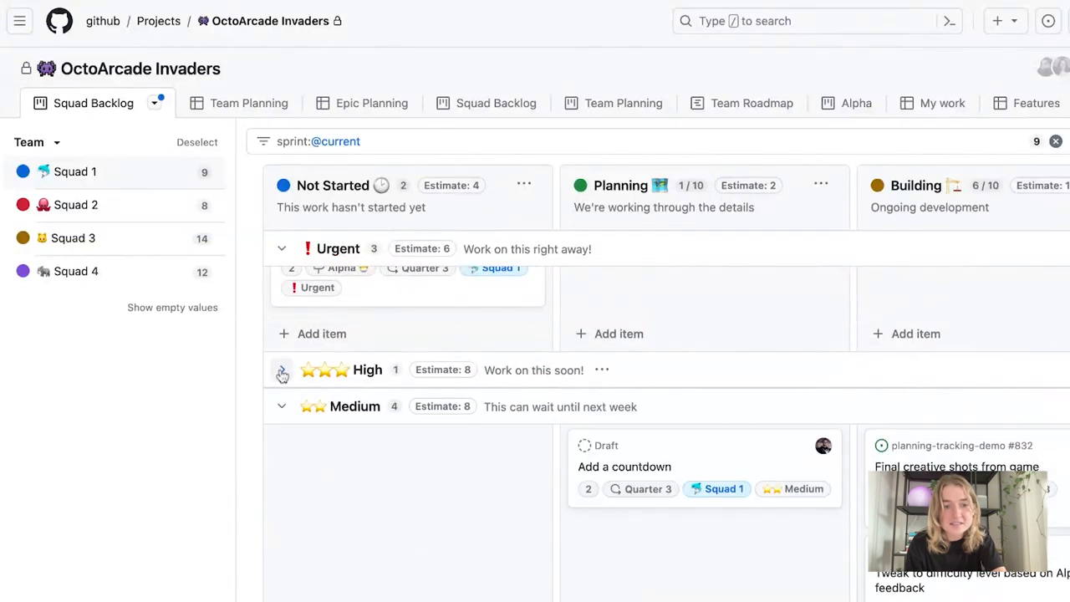
pyautogui.click(281, 369)
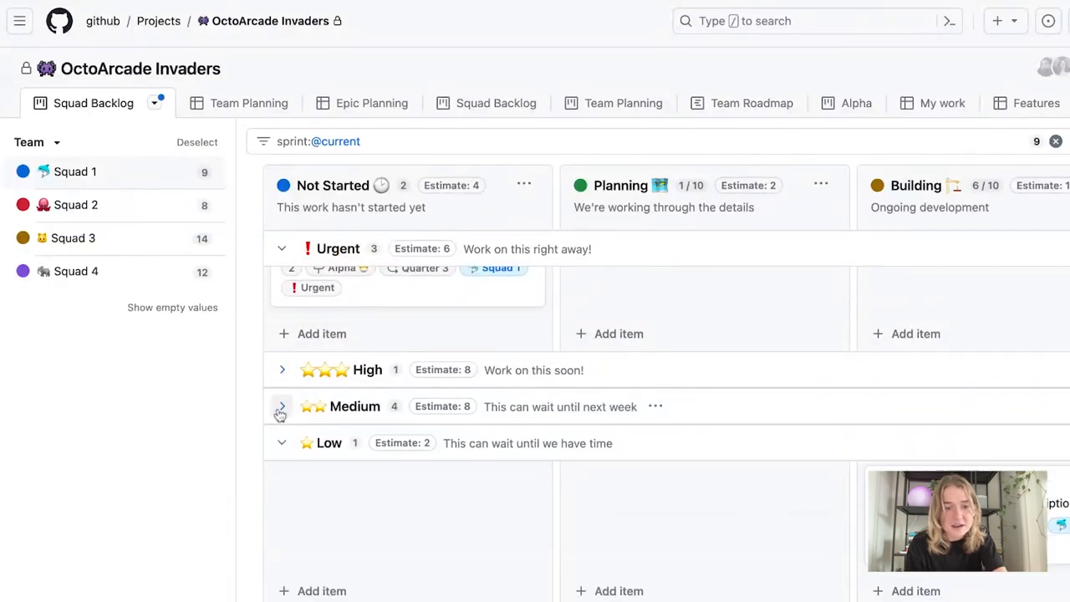
pyautogui.click(281, 406)
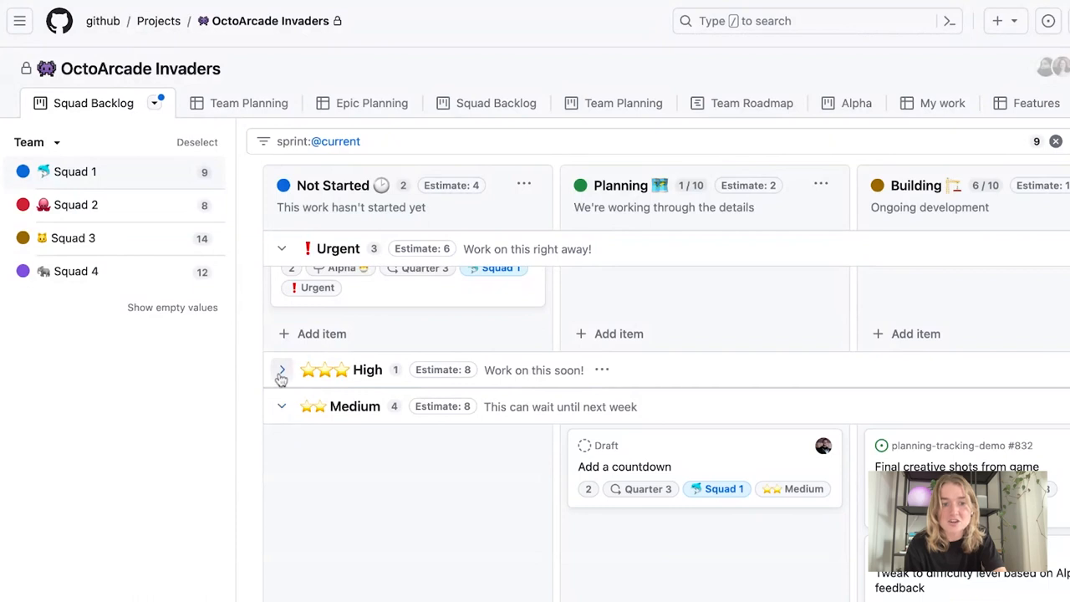
pyautogui.click(281, 248)
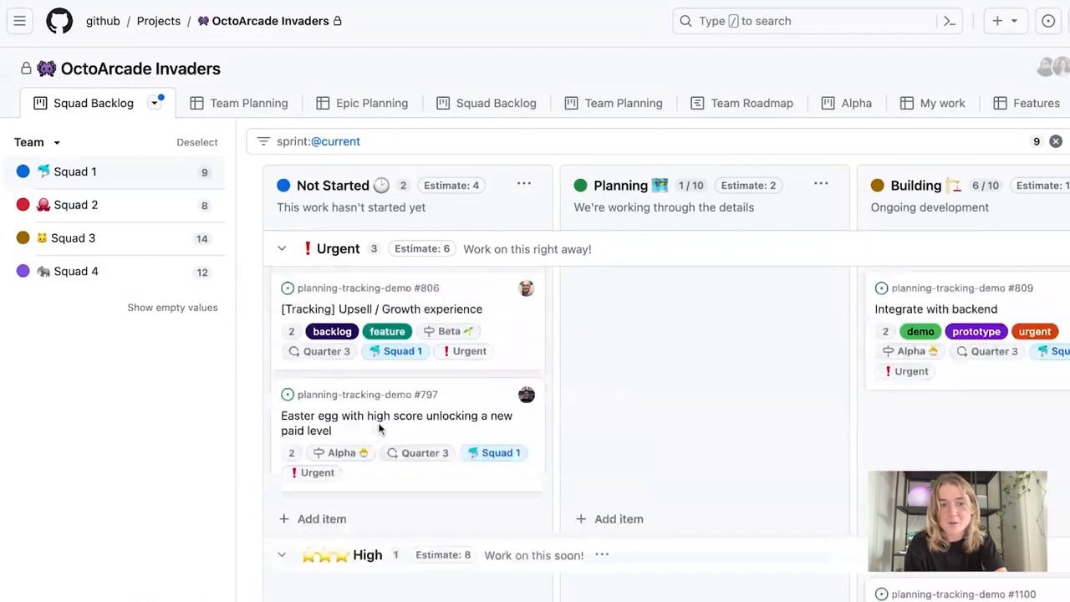
pyautogui.click(157, 107)
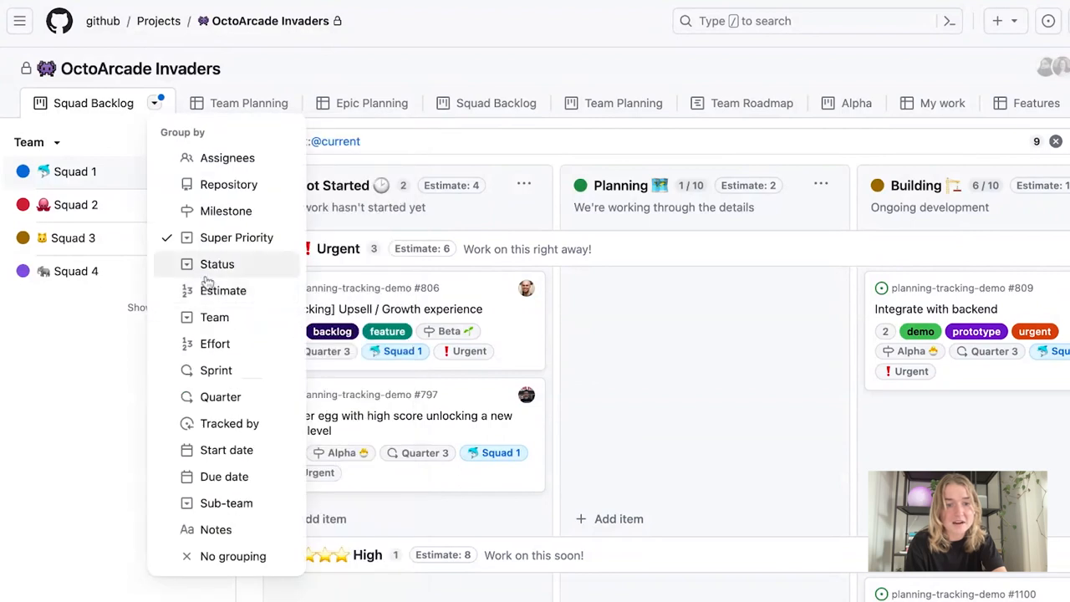
pyautogui.moveTo(80, 372)
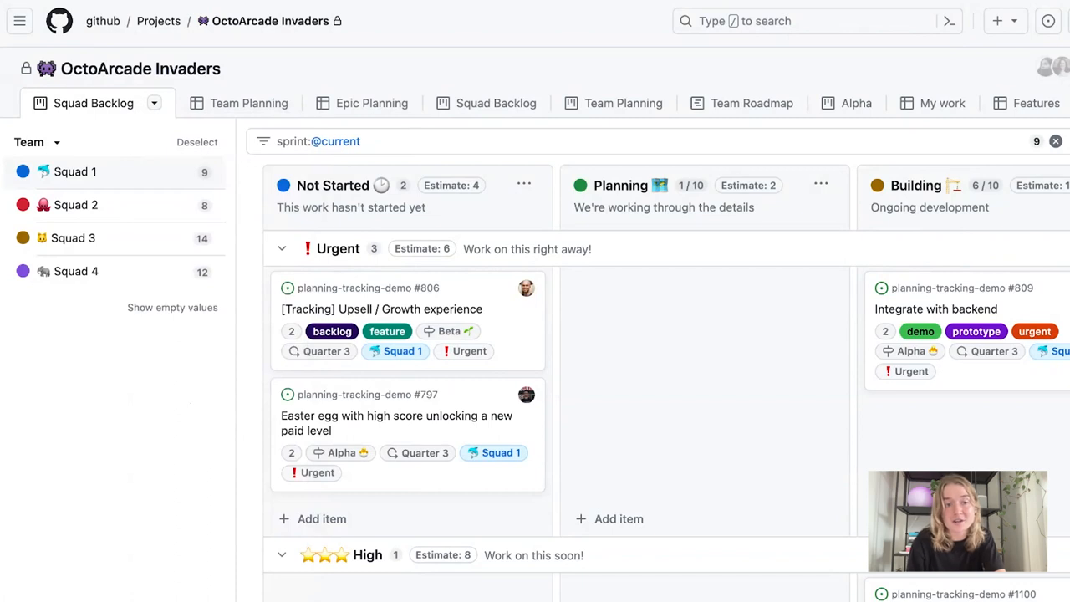
pyautogui.moveTo(97, 351)
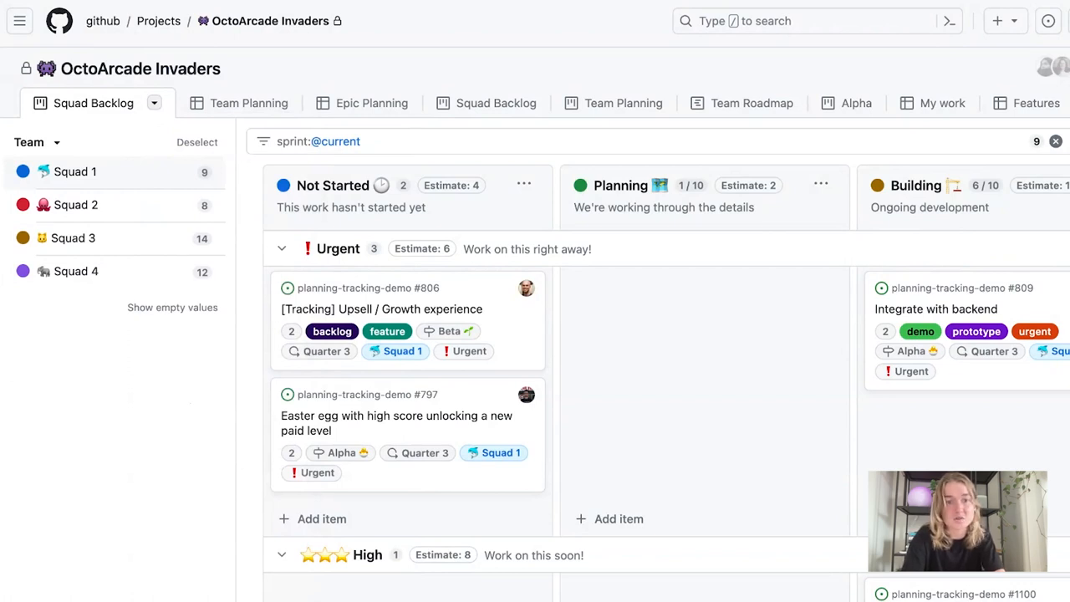
# - Switch the Squad Backlog view to Table layout, keeping Super Priority groups
pyautogui.click(153, 104)
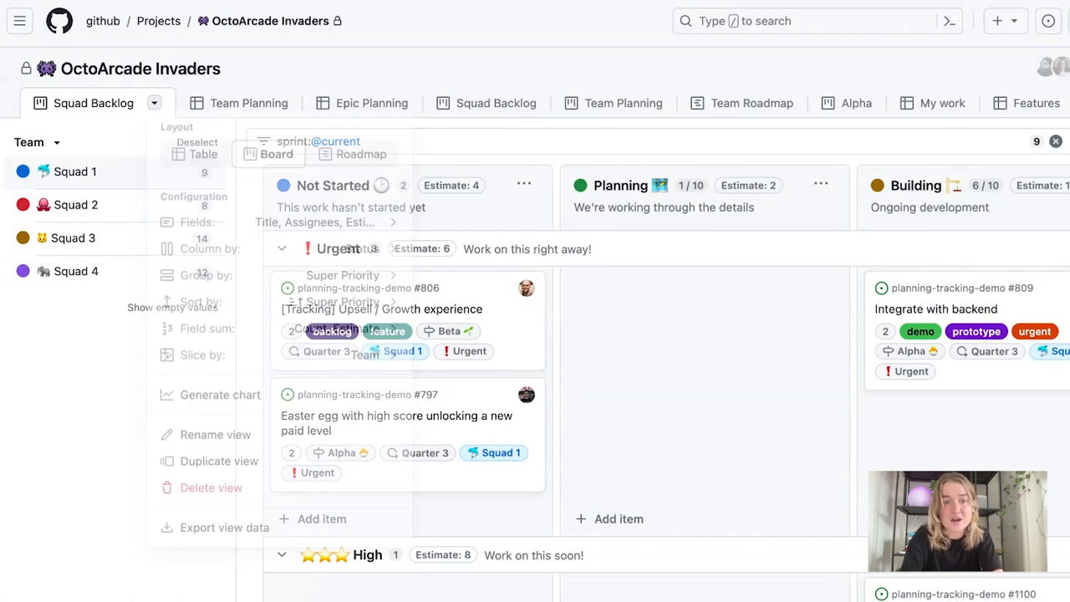
pyautogui.click(201, 153)
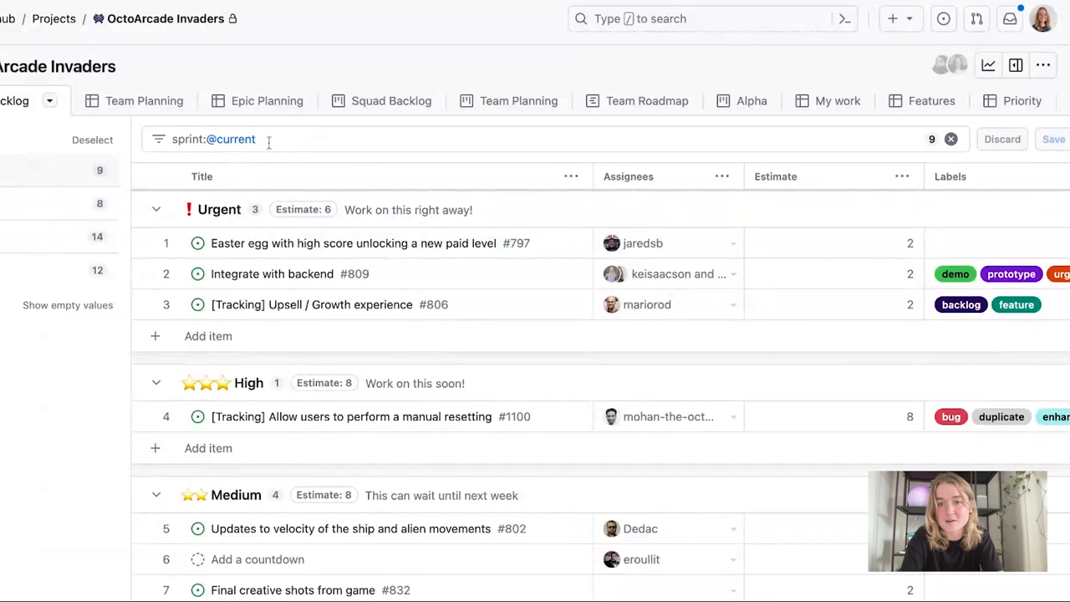
pyautogui.moveTo(338, 396)
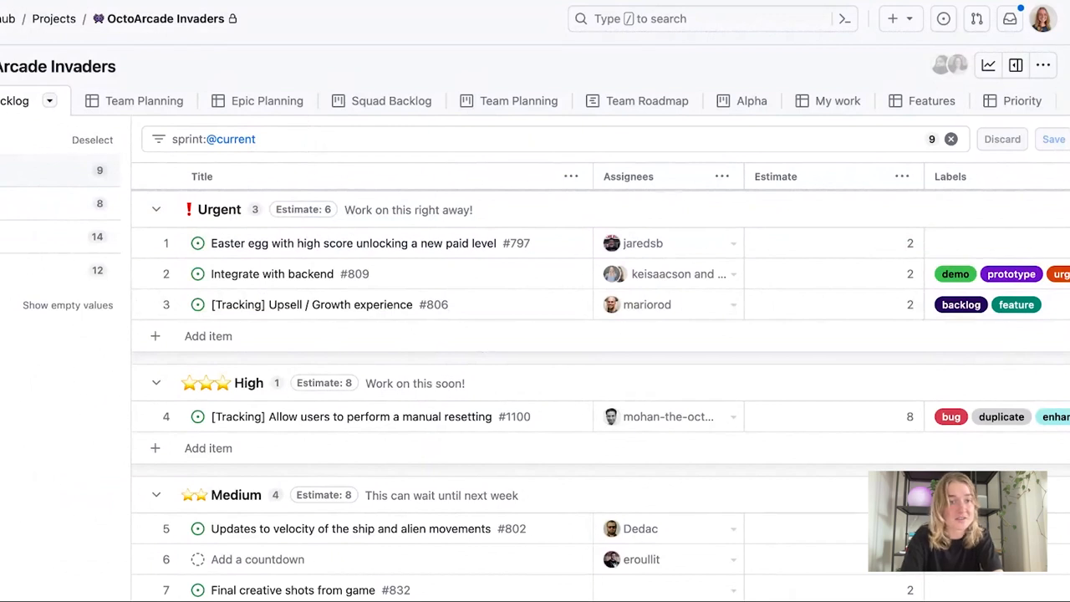
pyautogui.click(48, 100)
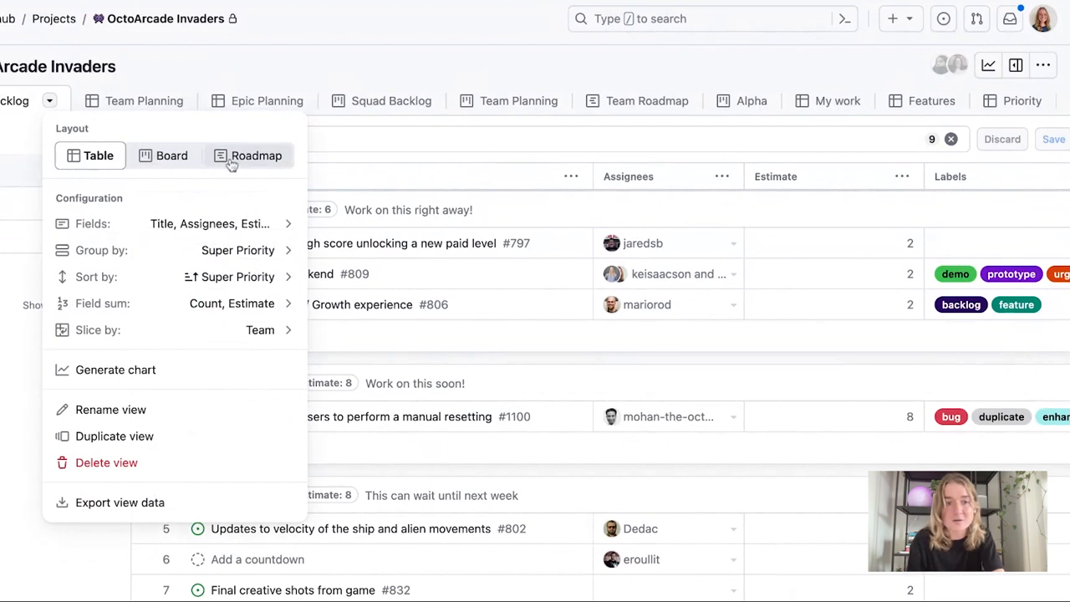
# - Switch to Roadmap layout and try Month and Year zoom before settling on Quarter
pyautogui.click(256, 156)
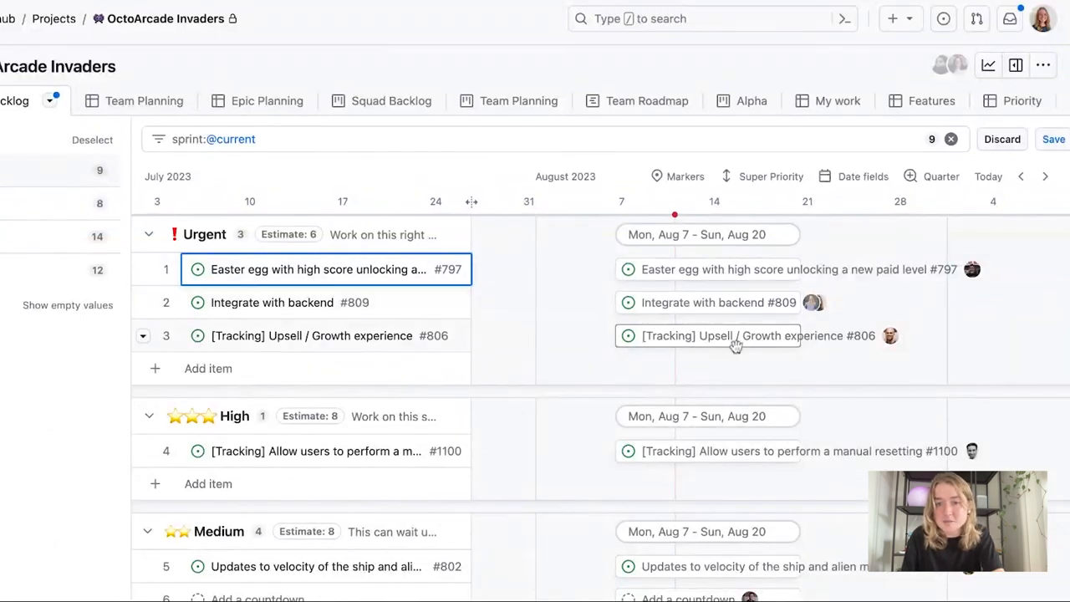
pyautogui.click(940, 177)
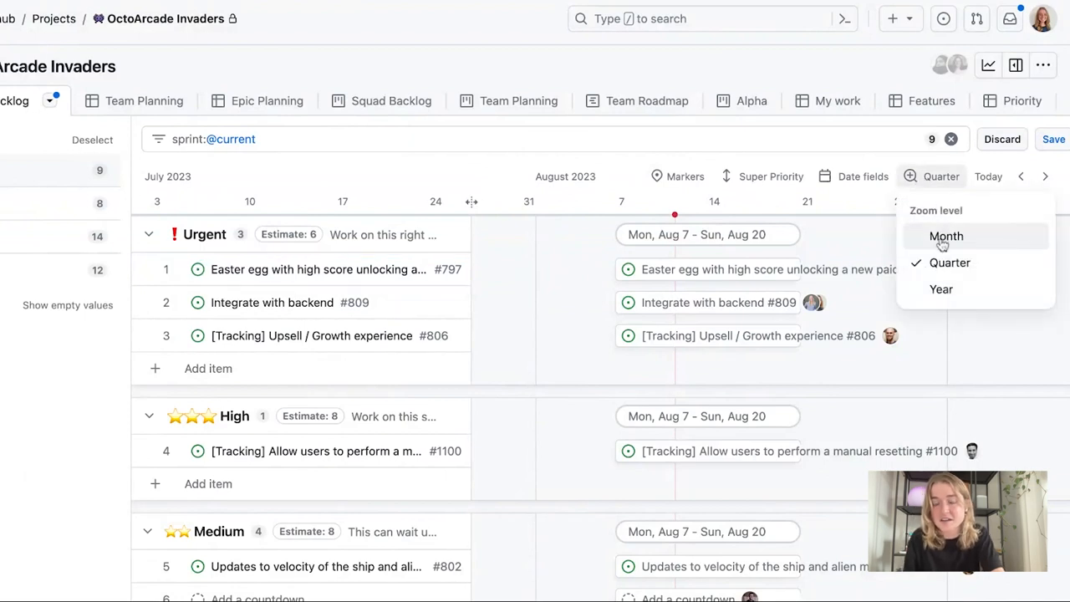
pyautogui.click(946, 235)
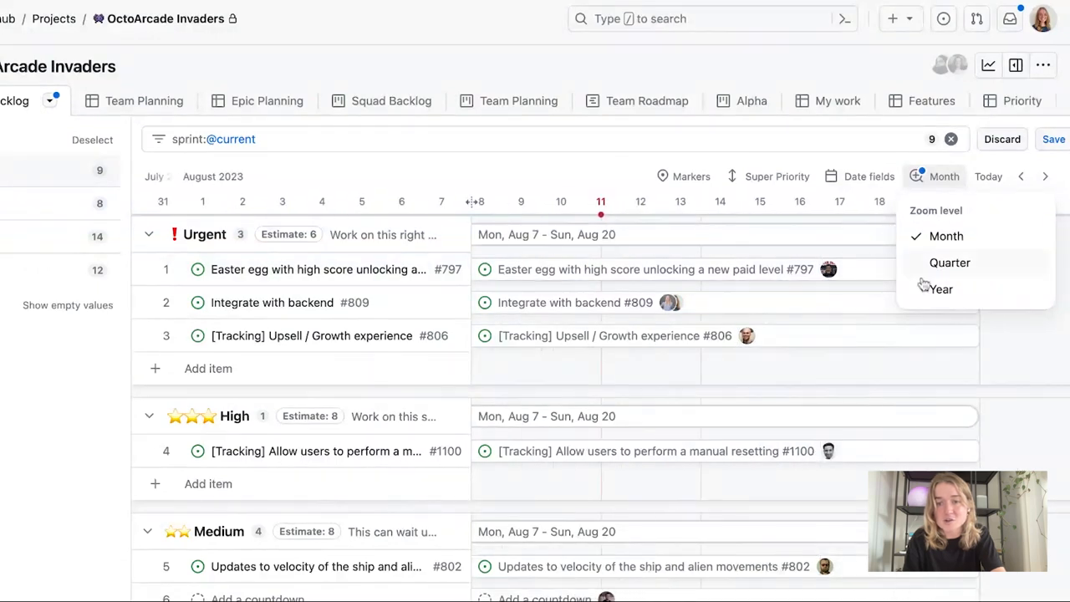
pyautogui.click(939, 289)
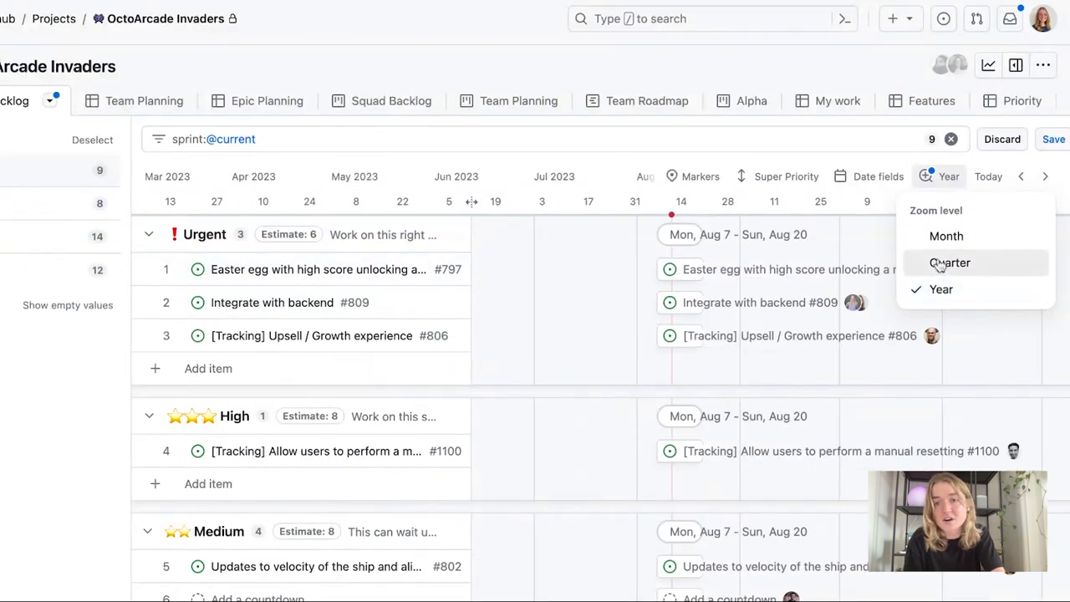
pyautogui.click(949, 262)
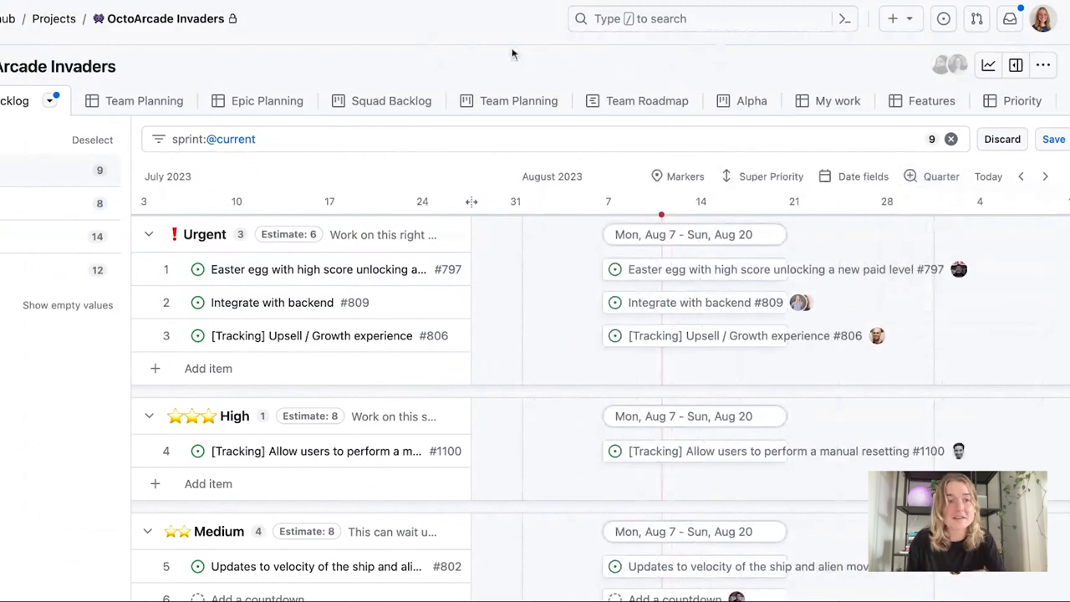
pyautogui.moveTo(511, 49)
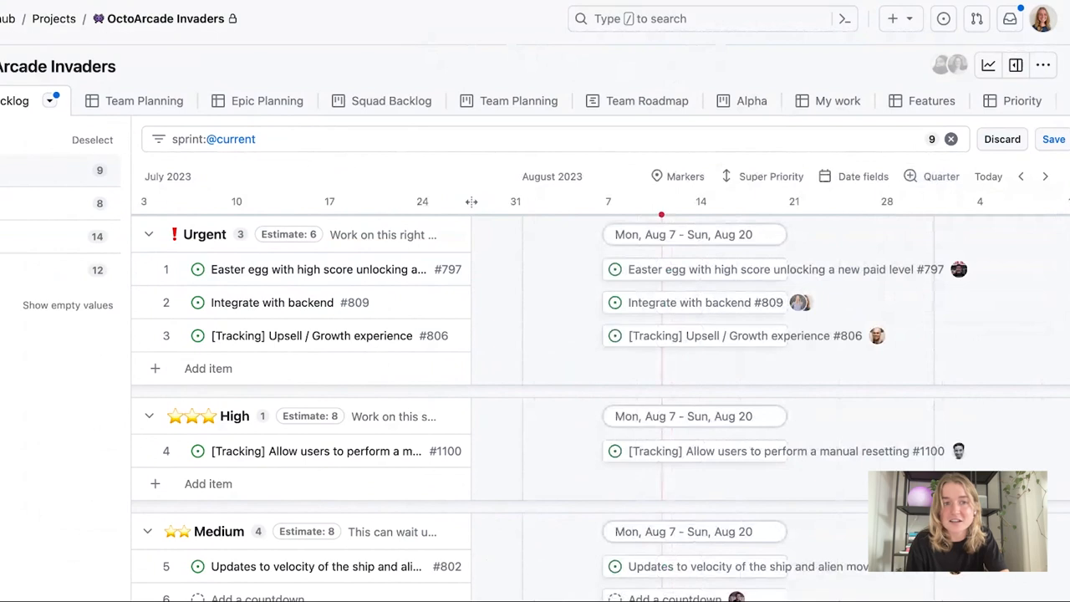
pyautogui.moveTo(271, 60)
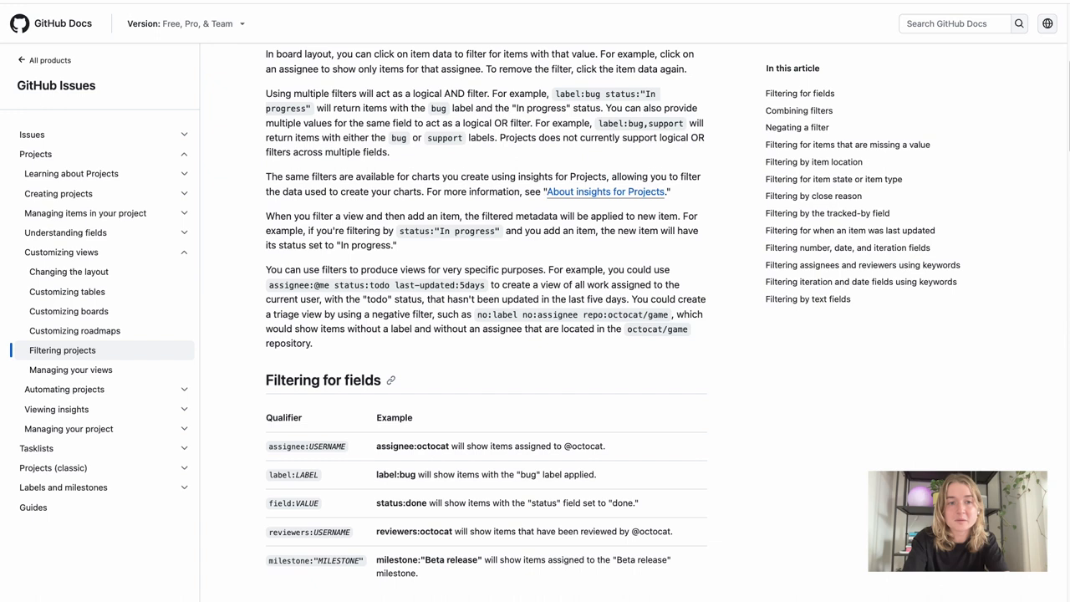
# - Scroll the Filtering projects article to the Filtering for fields and Combining filters tables
pyautogui.scroll(-3)
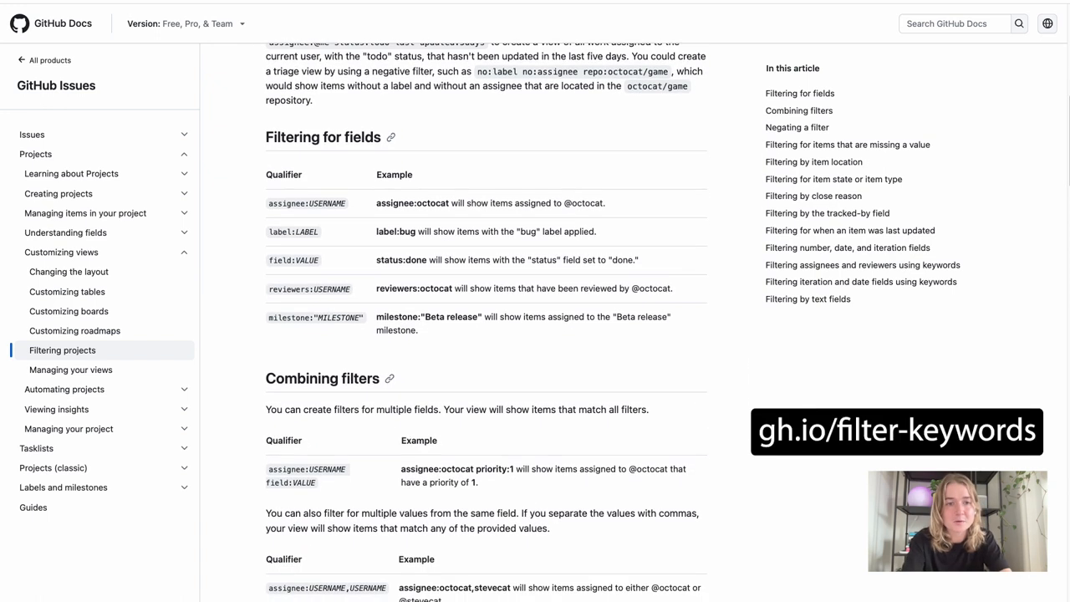
pyautogui.scroll(-3)
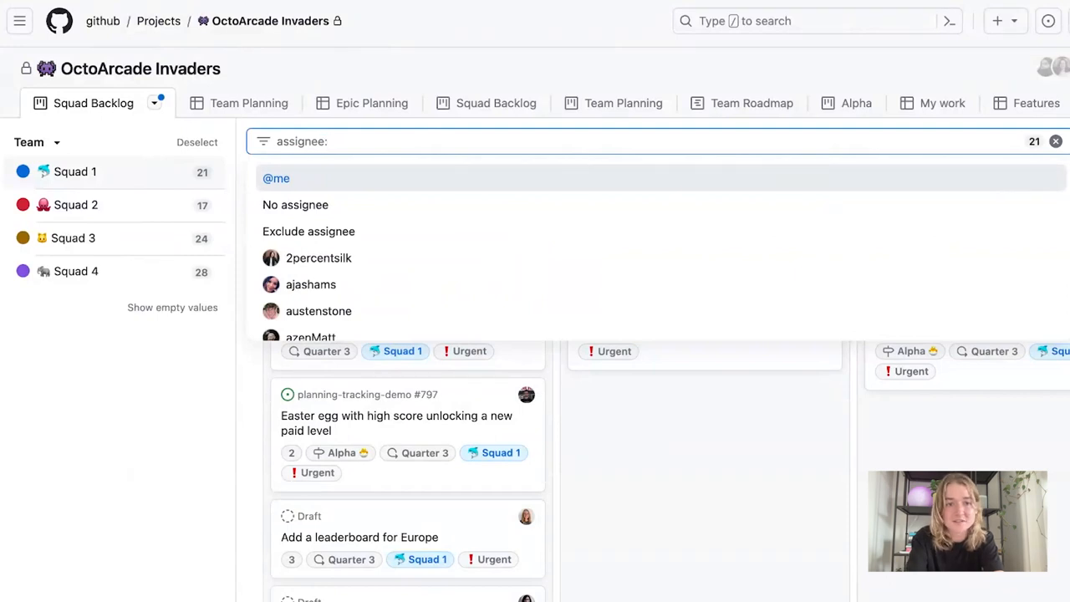
pyautogui.write('sp')
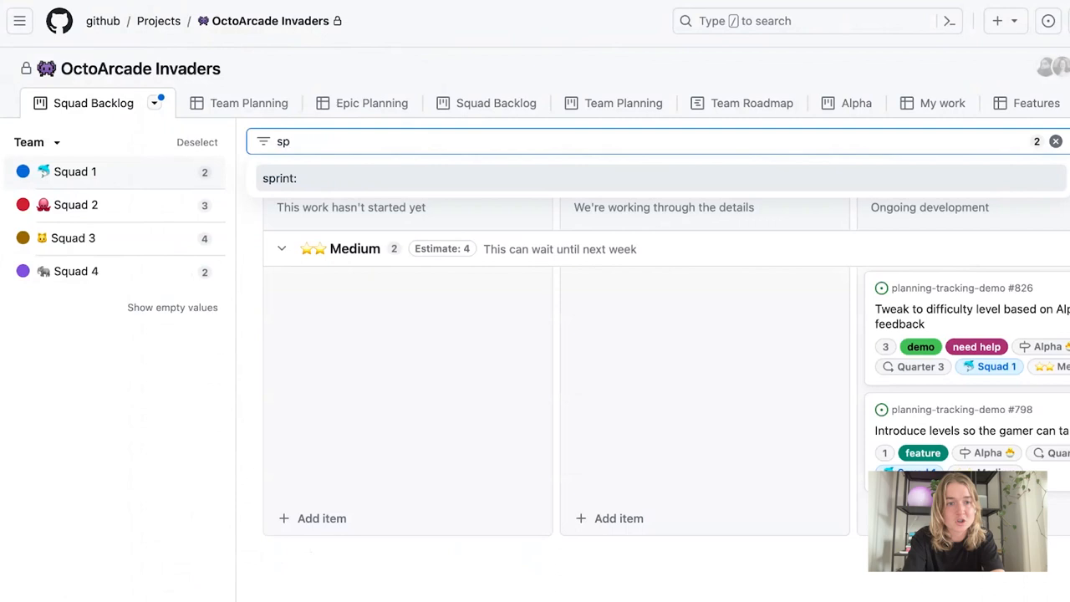
pyautogui.write('rint:')
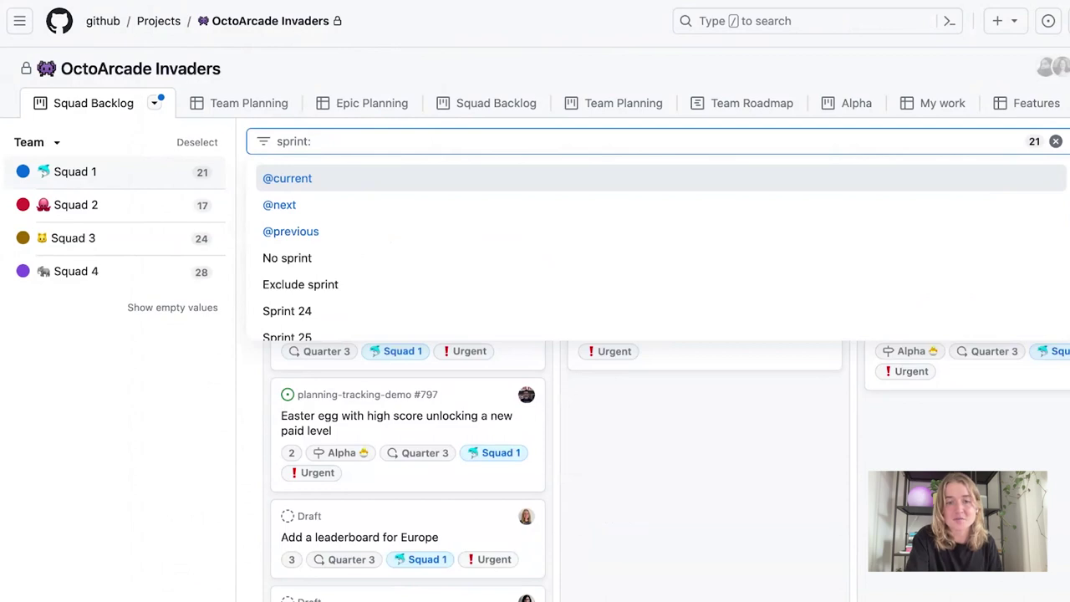
pyautogui.moveTo(279, 204)
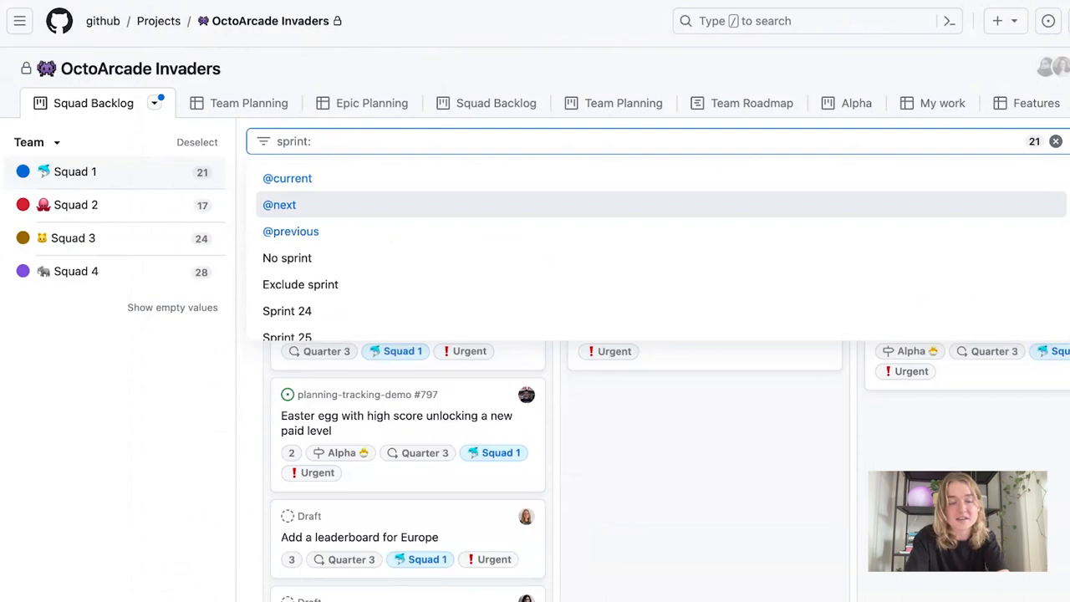
pyautogui.click(279, 204)
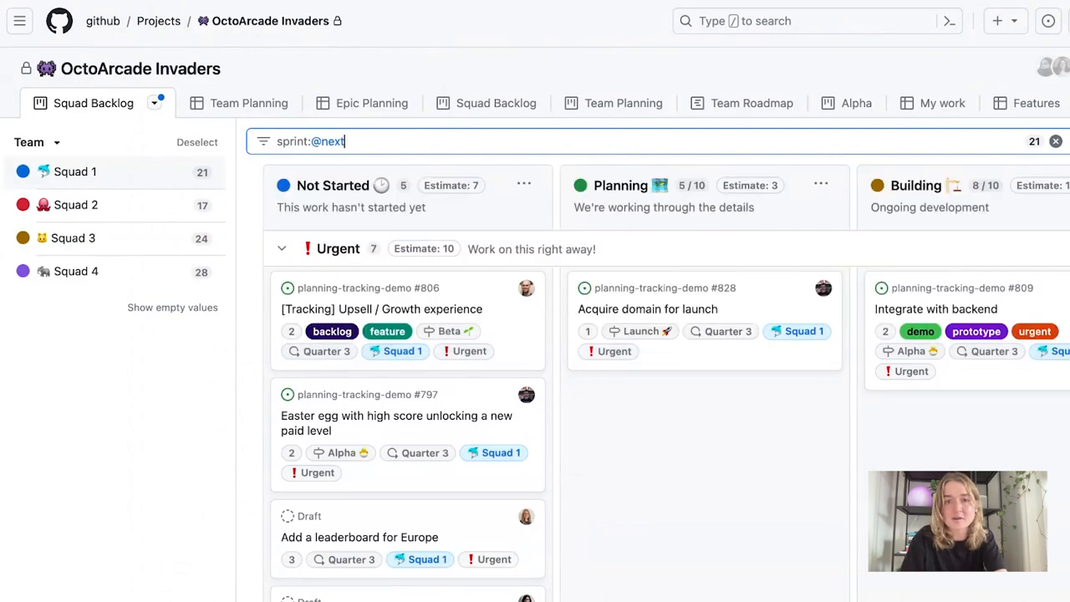
pyautogui.write('+1')
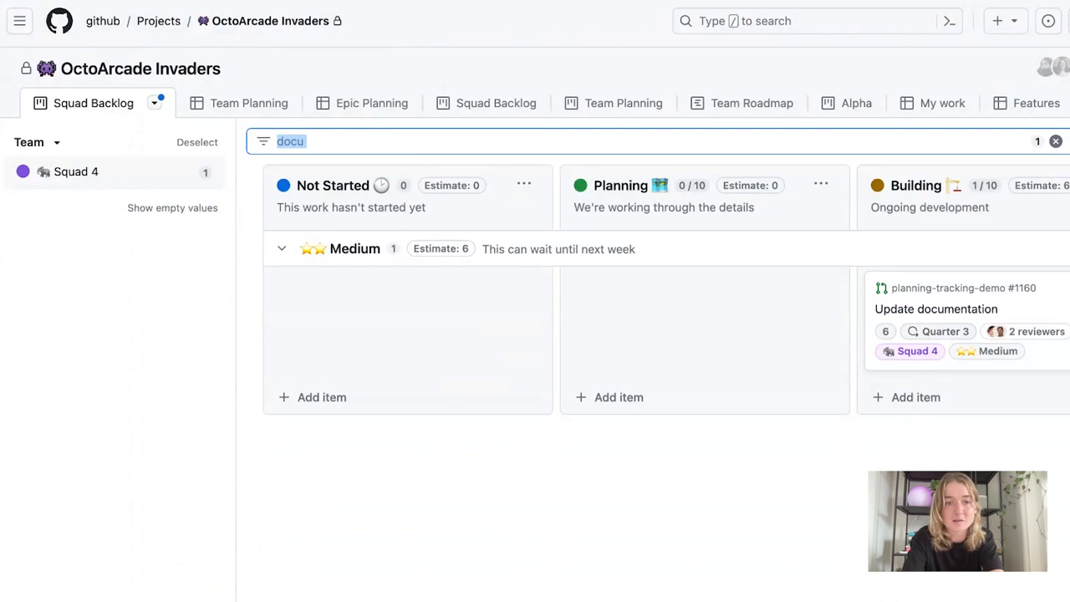
# - Start a label: filter in the board's filter bar and pick the label qualifier suggestion
pyautogui.write('la')
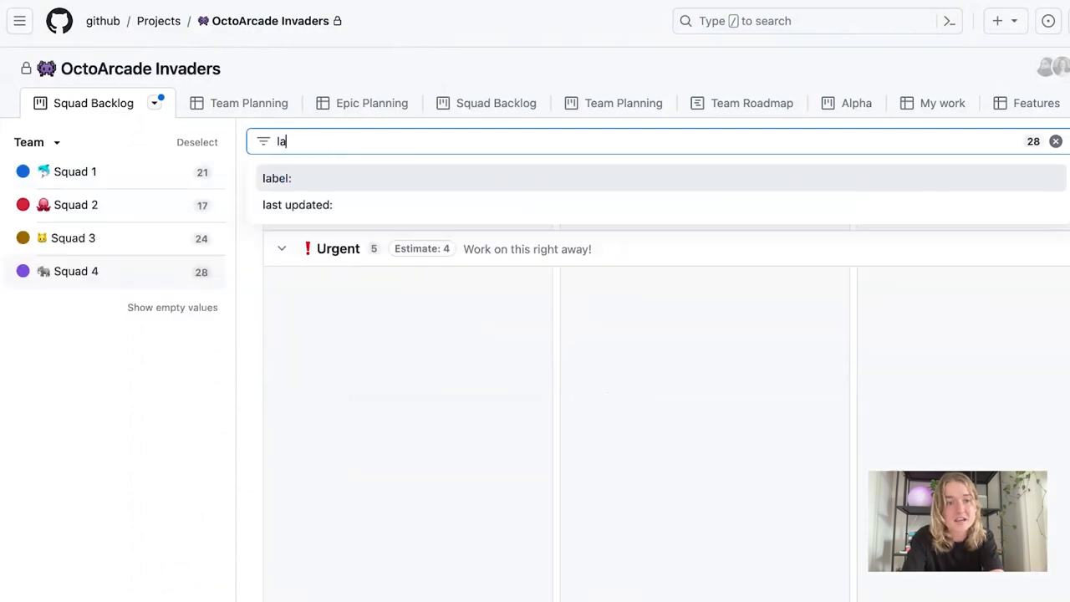
pyautogui.click(277, 178)
pyautogui.write('estimate:')
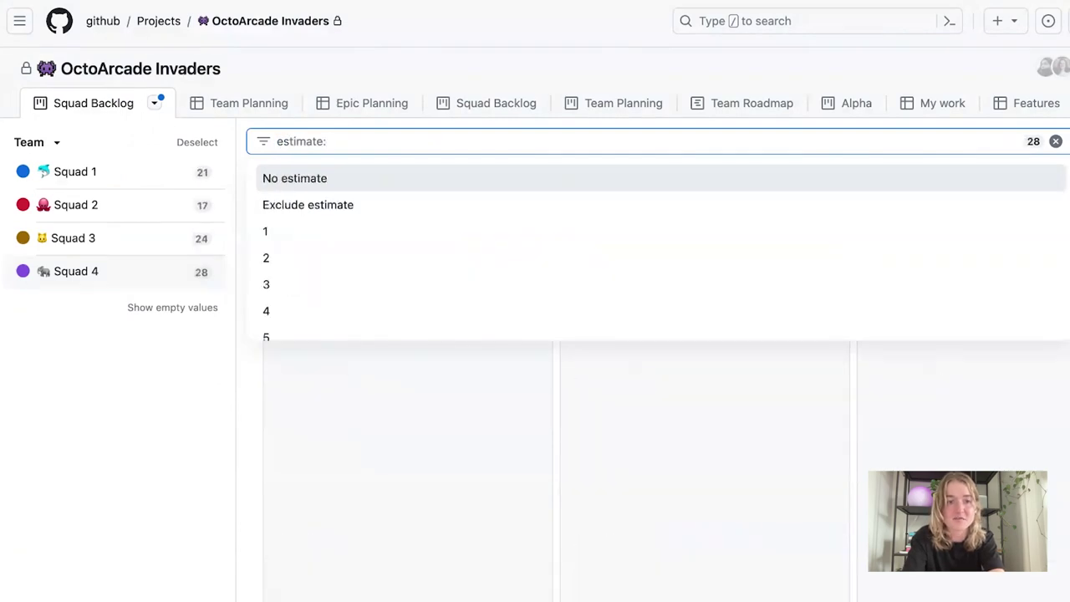
pyautogui.moveTo(266, 258)
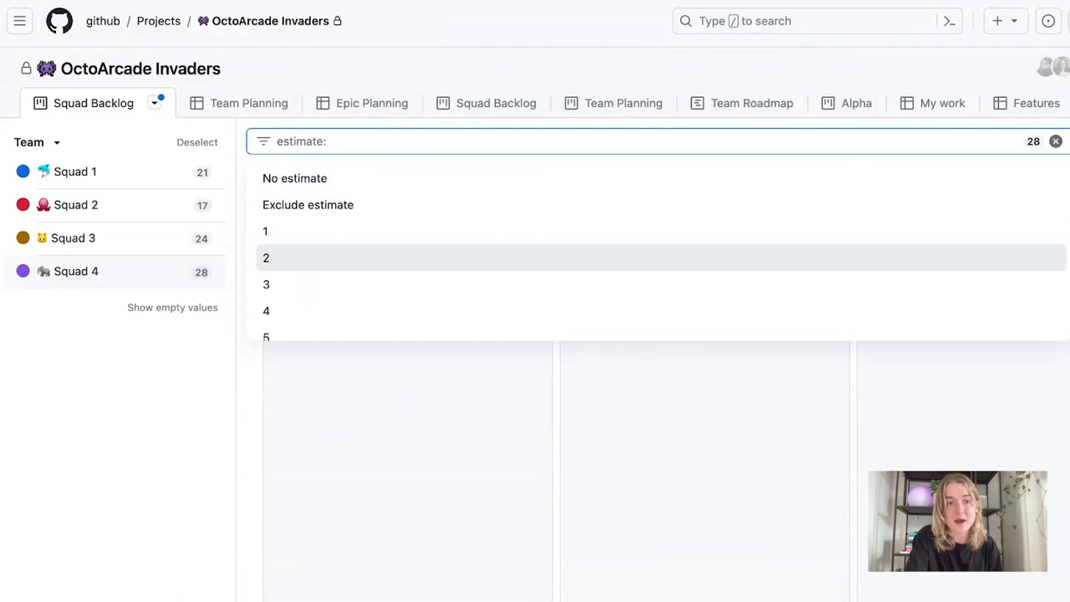
pyautogui.moveTo(266, 284)
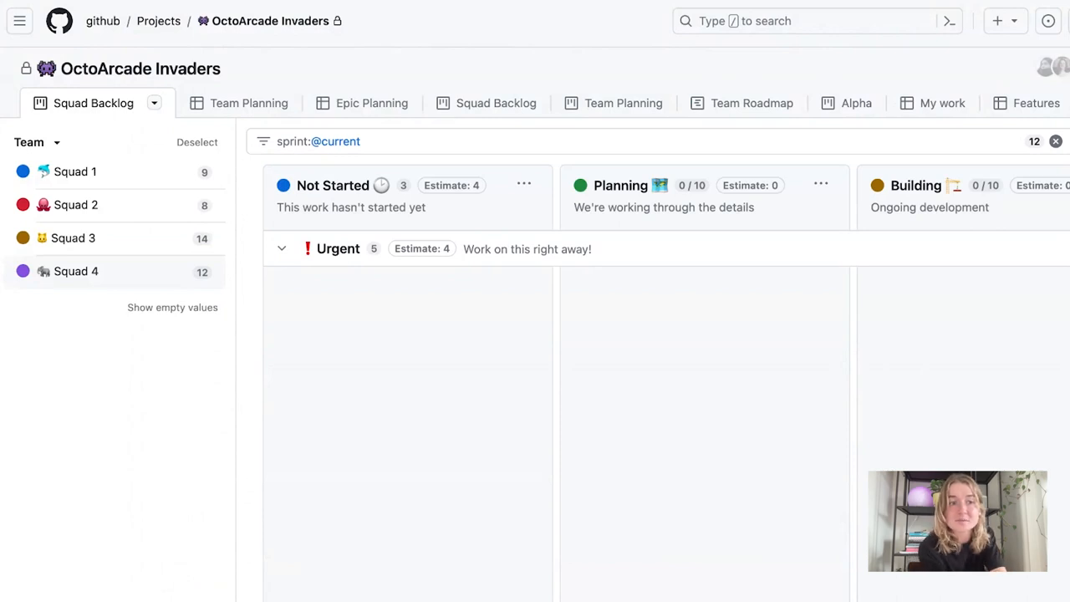
pyautogui.moveTo(114, 361)
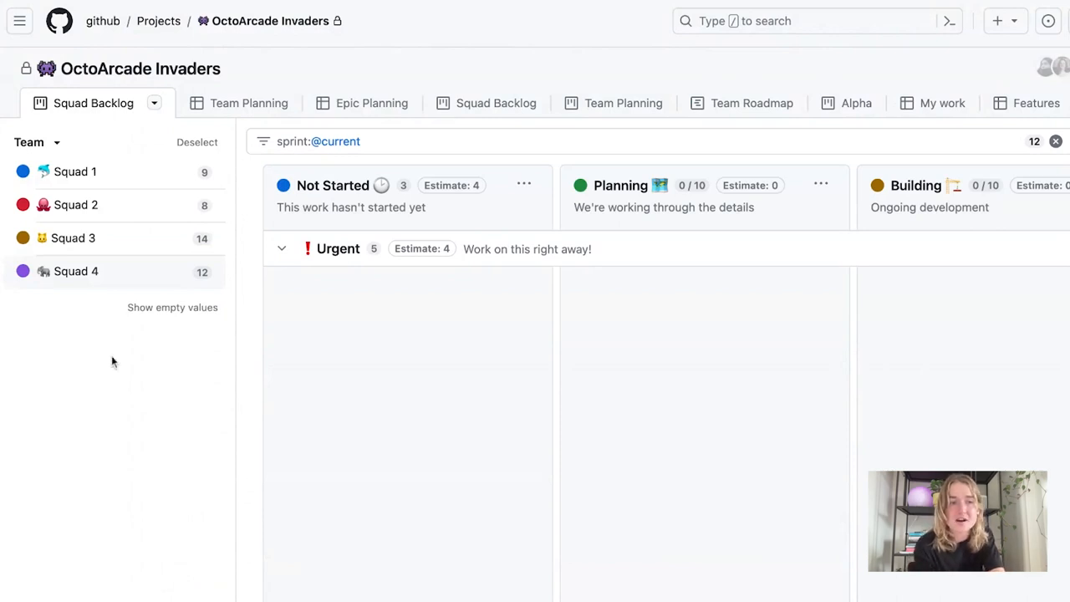